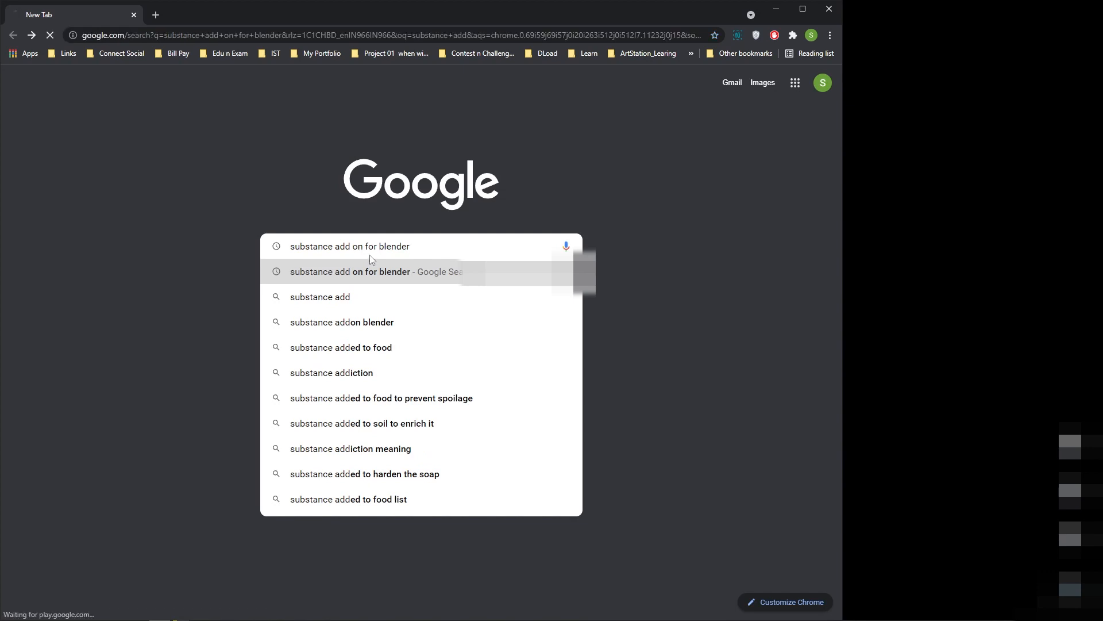
Search 'substance add on for blender' and open the 'Substance in Blender | Substance 3D' result
left_click(348, 272)
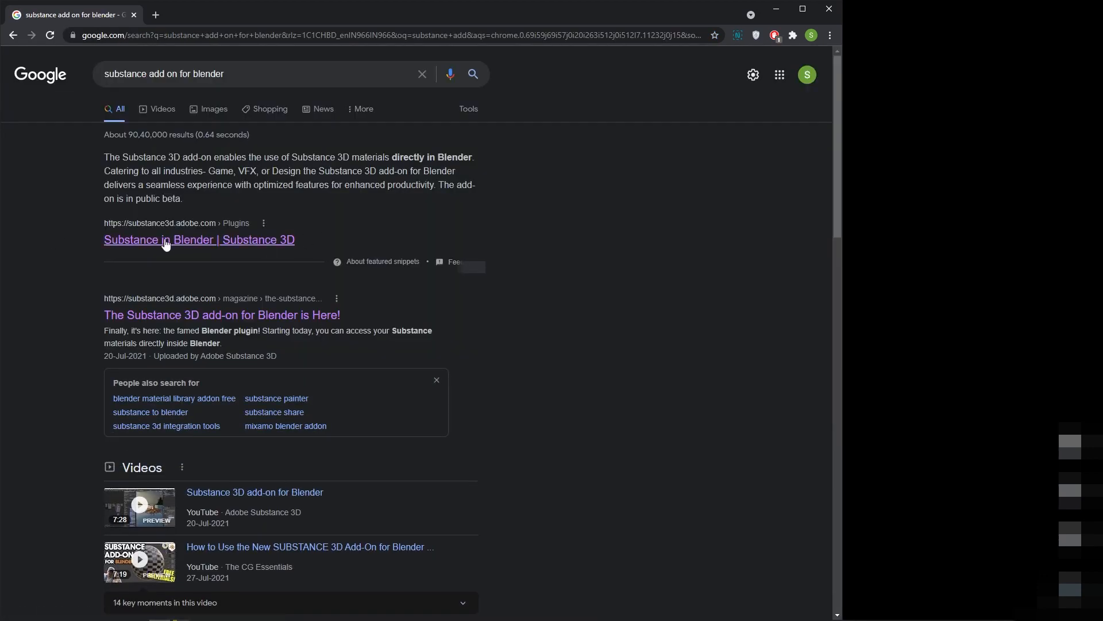
mouse_move(188, 248)
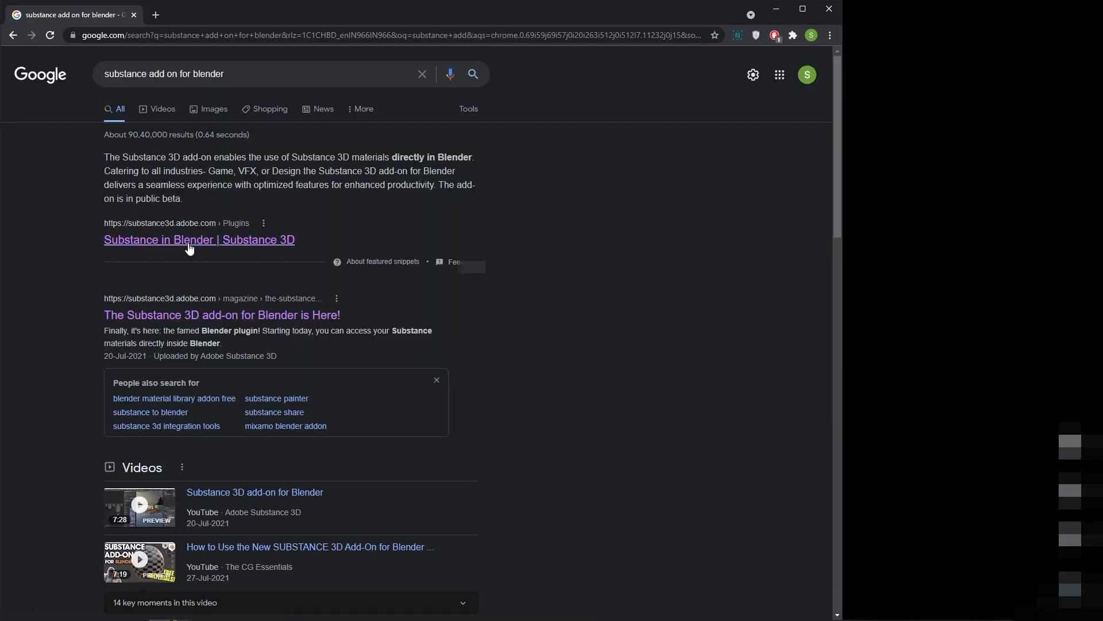
left_click(198, 239)
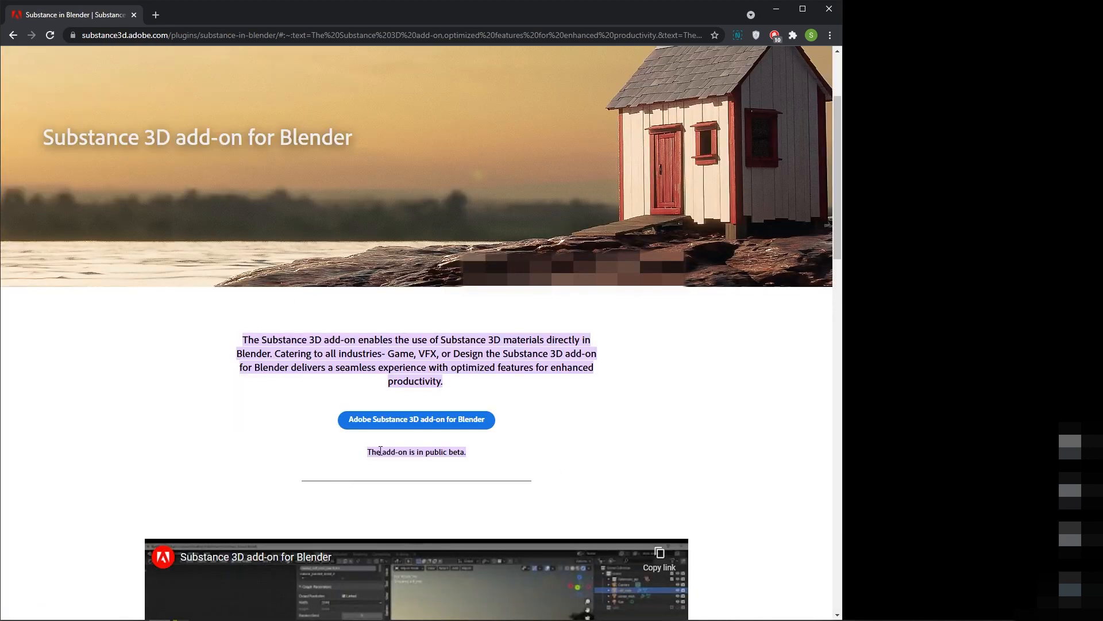
mouse_move(433, 419)
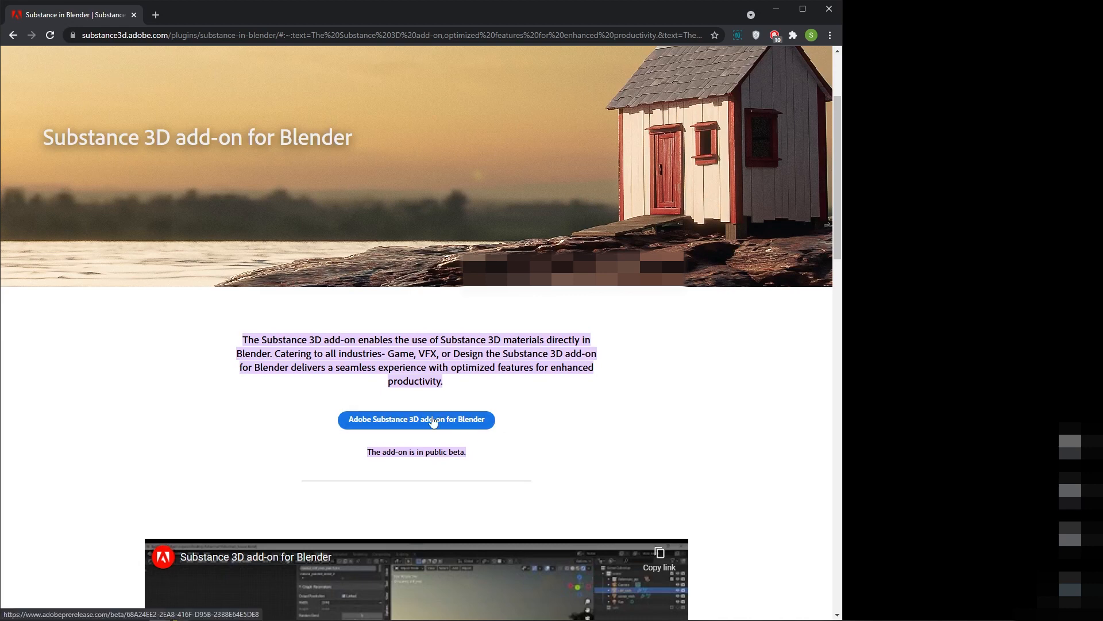
scroll("down", 3)
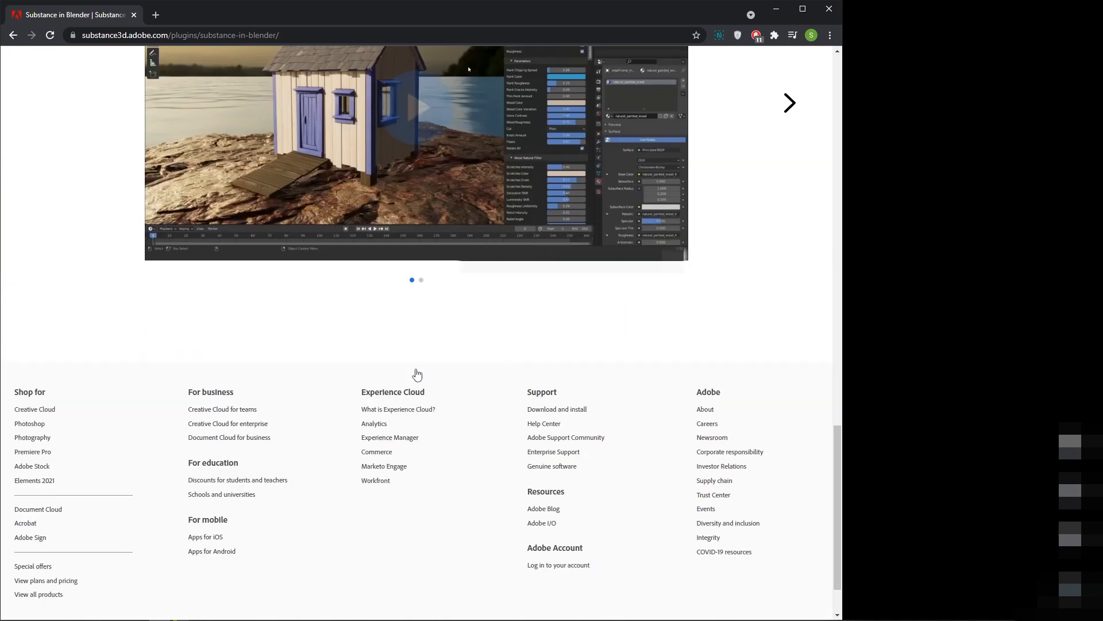
scroll("up", 3)
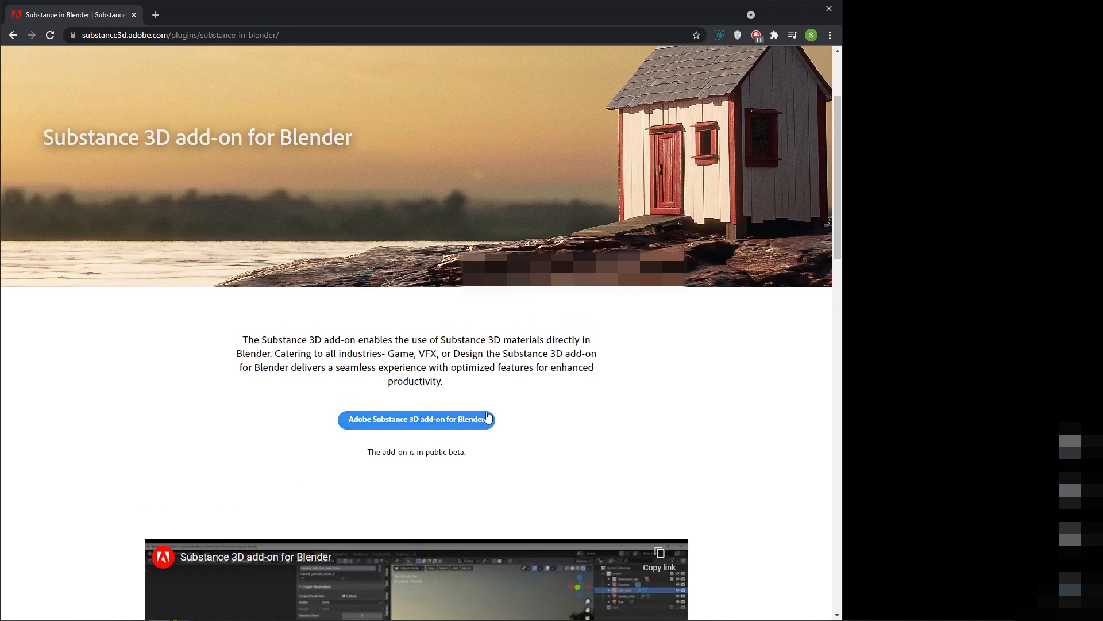
mouse_move(404, 426)
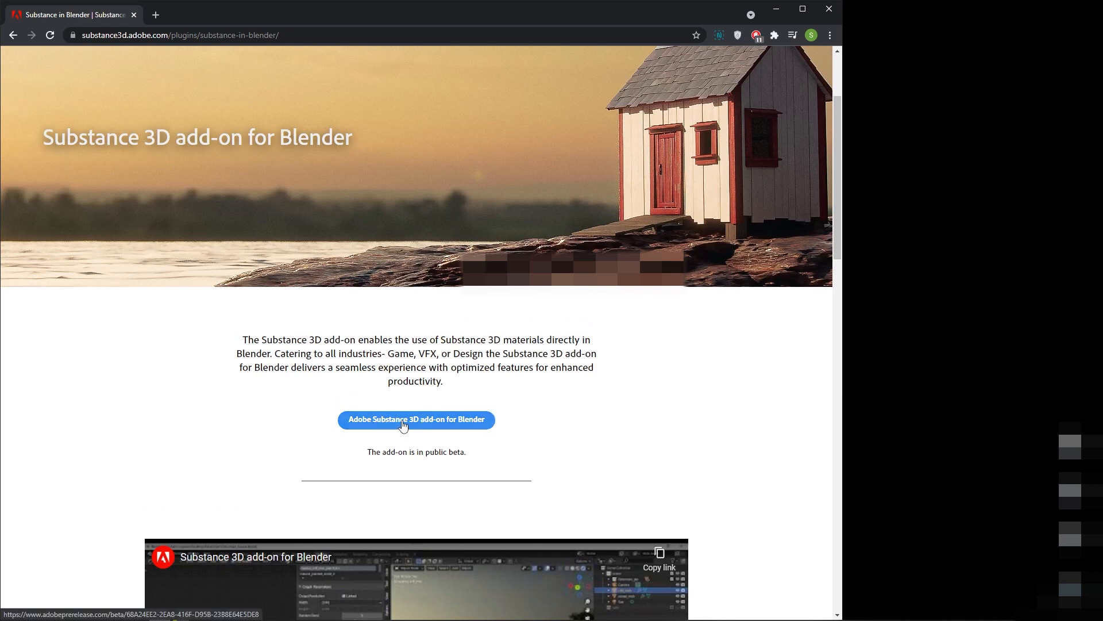
Follow the add-on download link and submit the Adobe account email and password
left_click(414, 419)
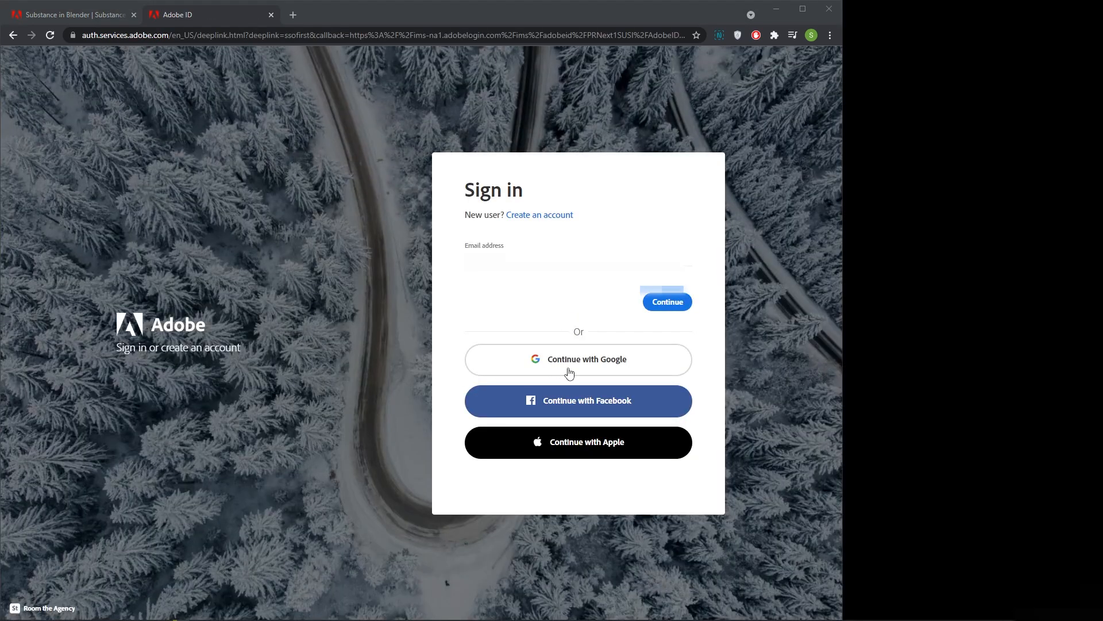
mouse_move(376, 249)
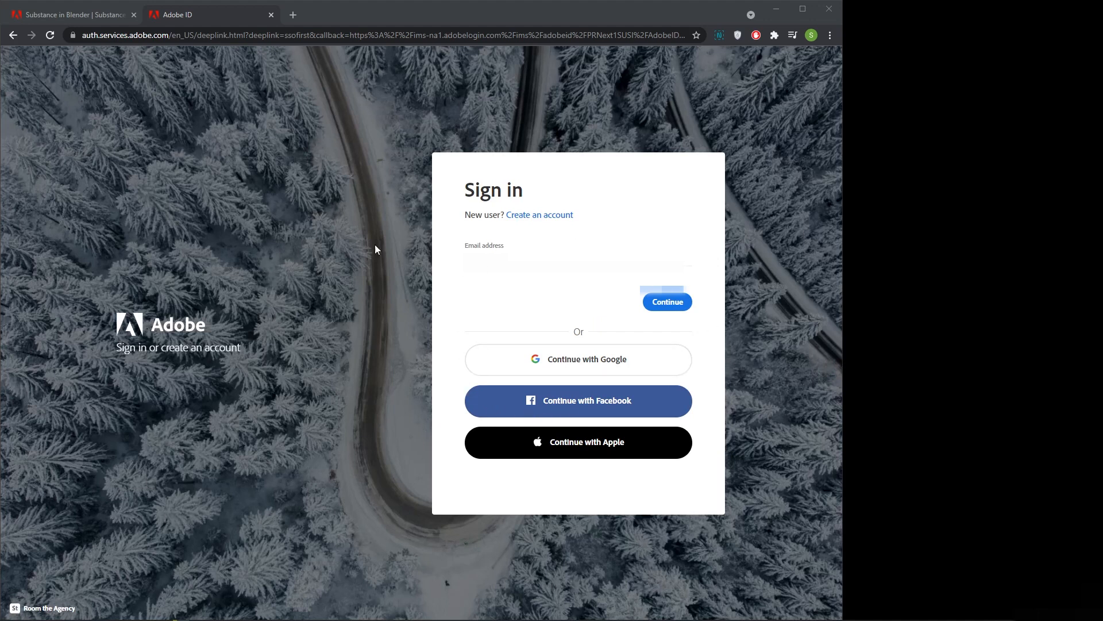
mouse_move(622, 404)
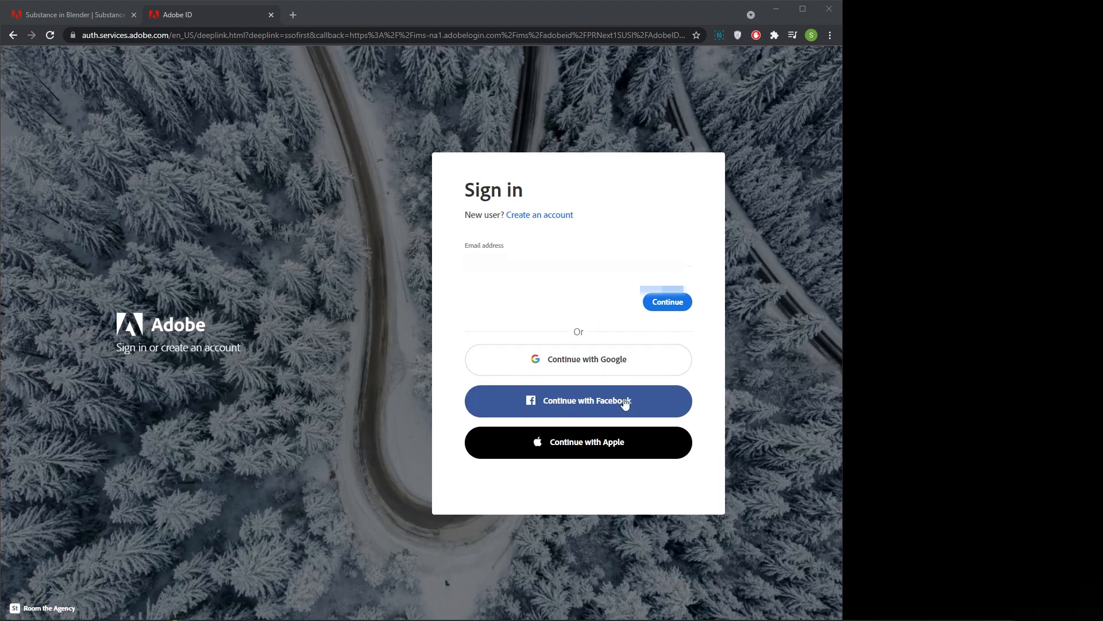
mouse_move(651, 411)
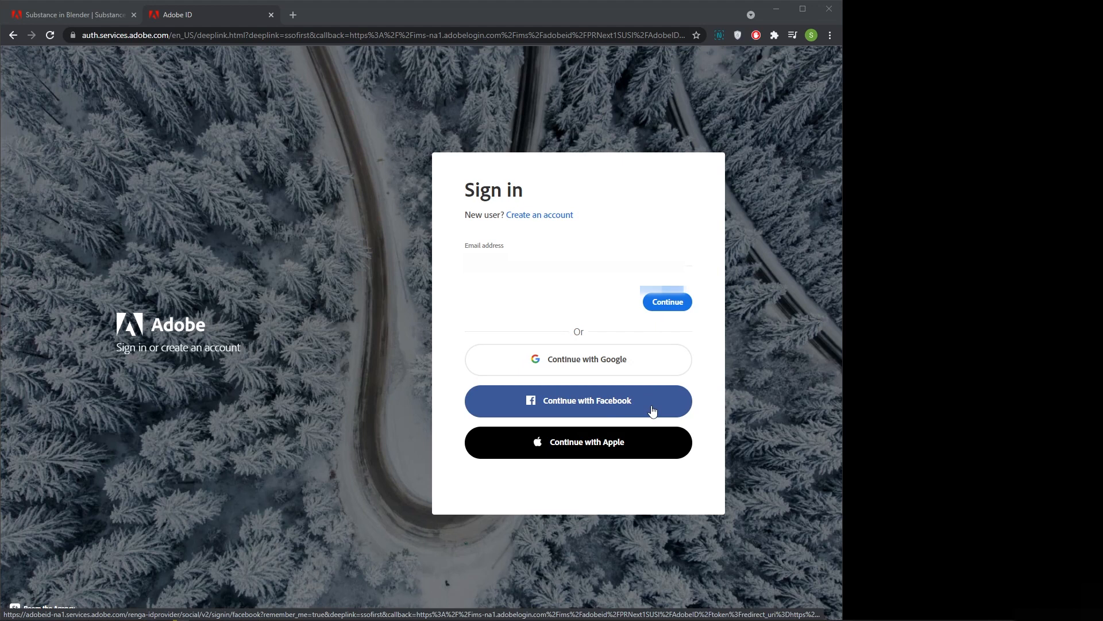
left_click(577, 400)
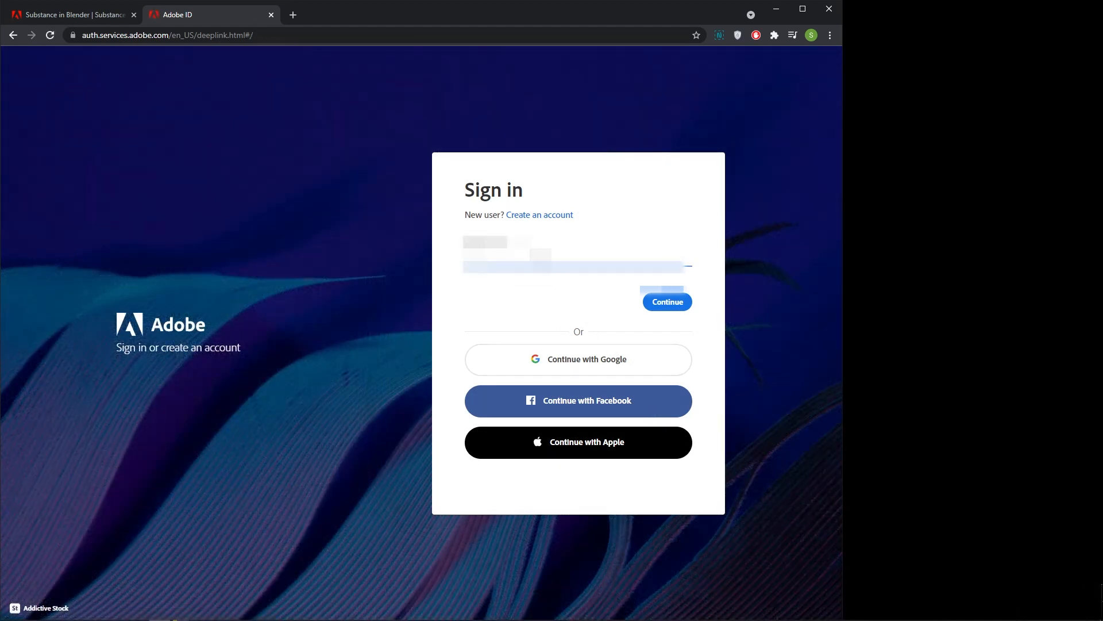
left_click(577, 266)
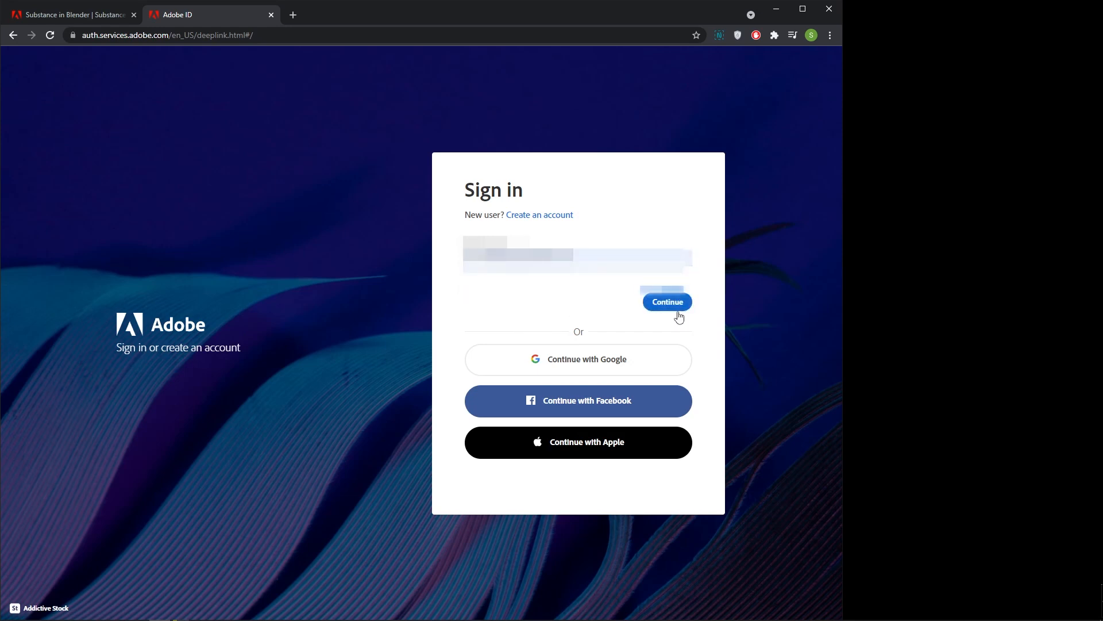
left_click(665, 301)
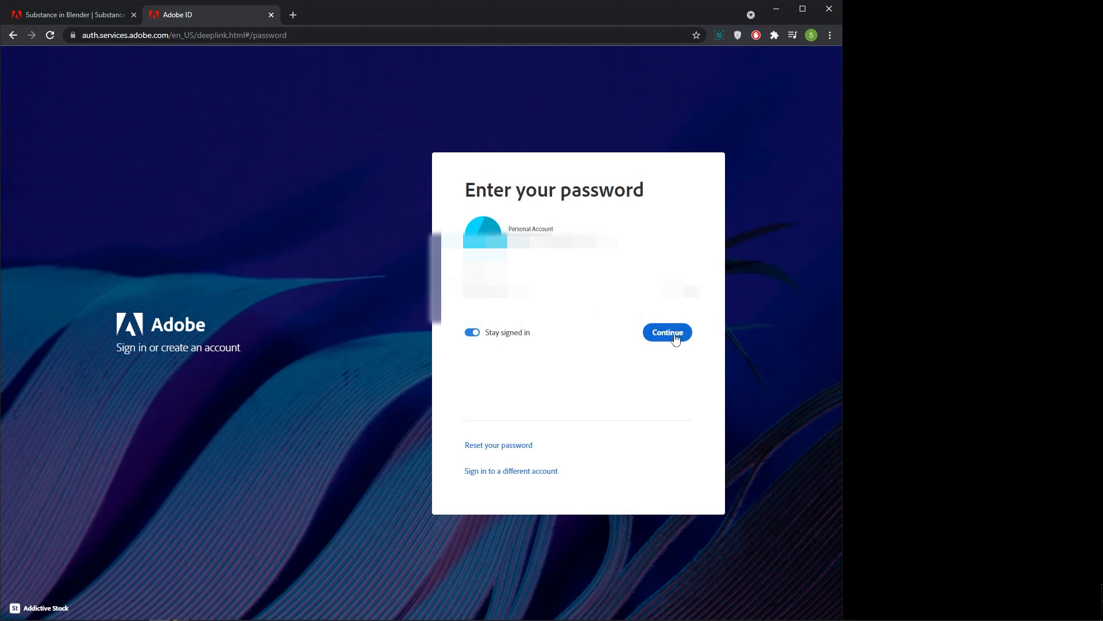
left_click(667, 332)
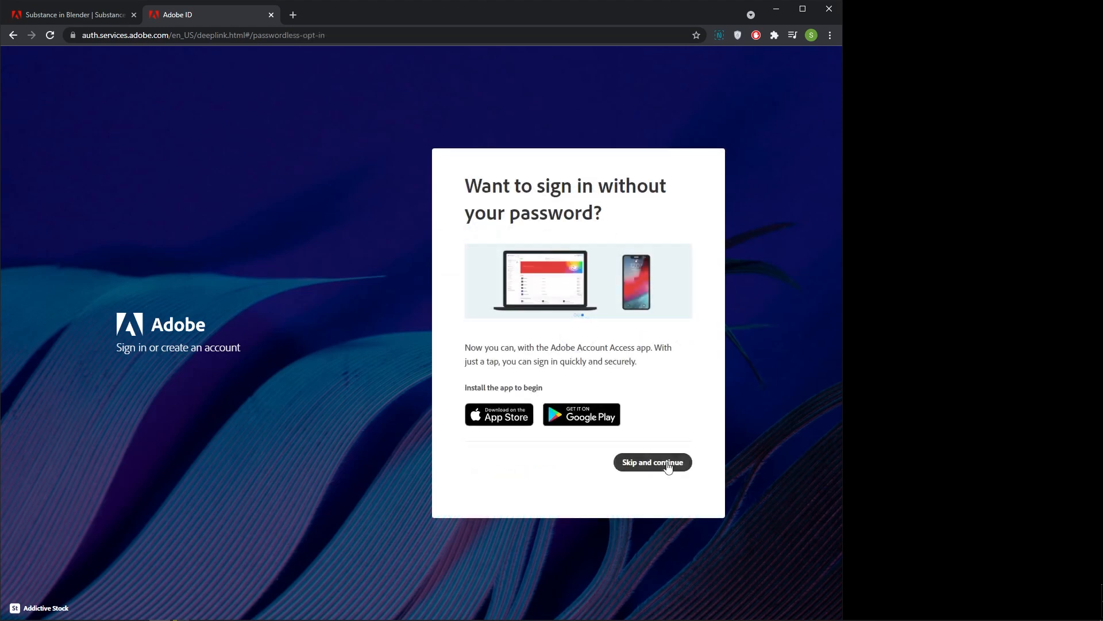
Skip the passwordless sign-in offer and highlight the Windows Integration Tools release name
left_click(651, 462)
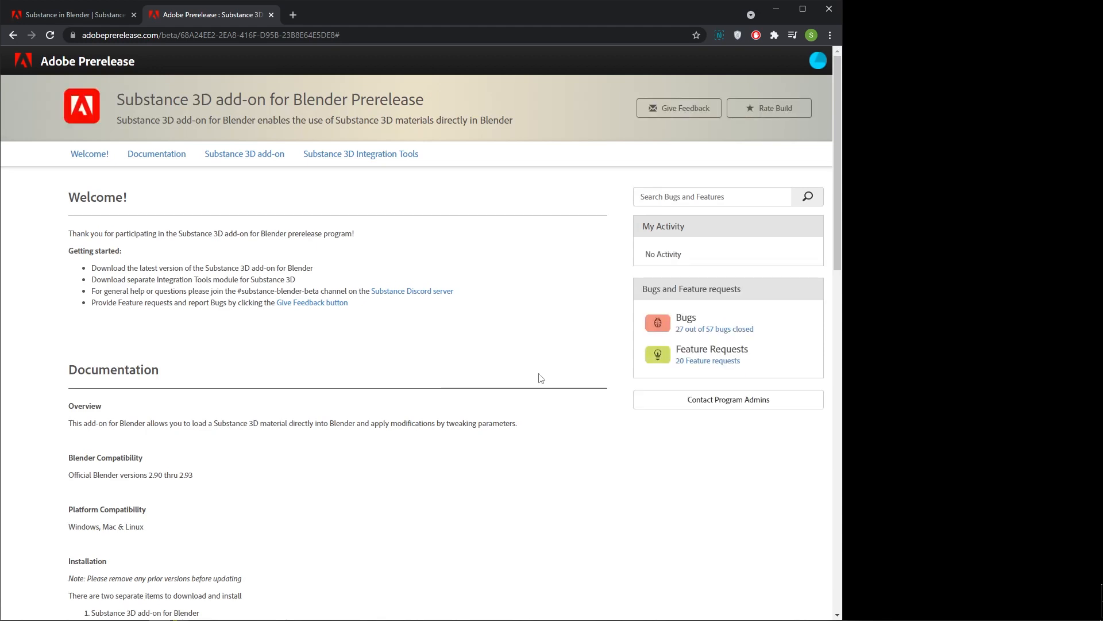
mouse_move(559, 327)
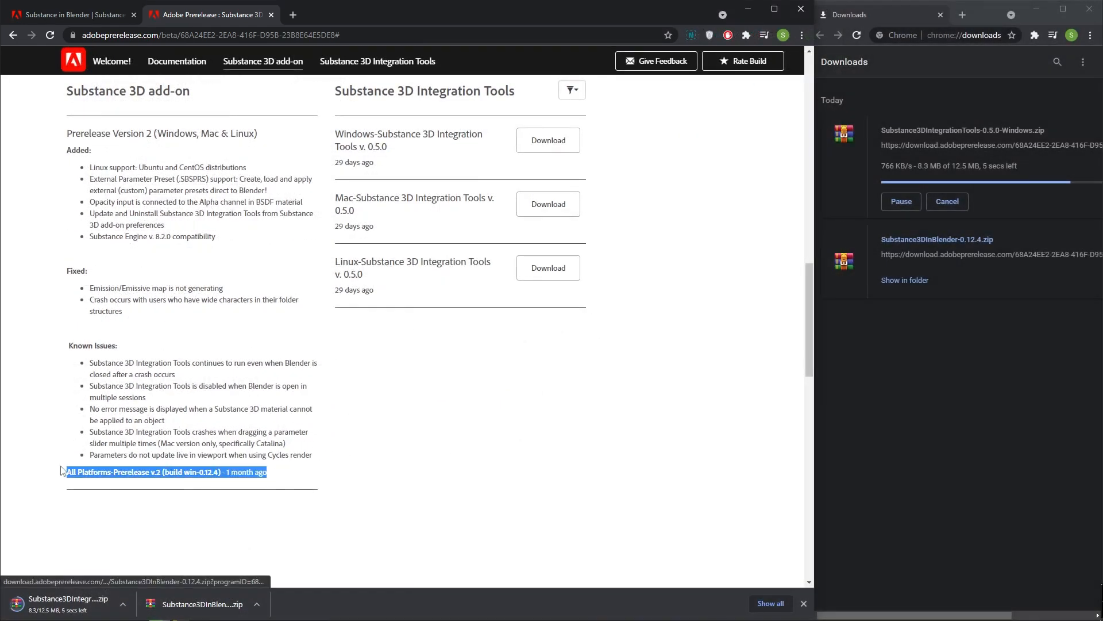
double_click(127, 91)
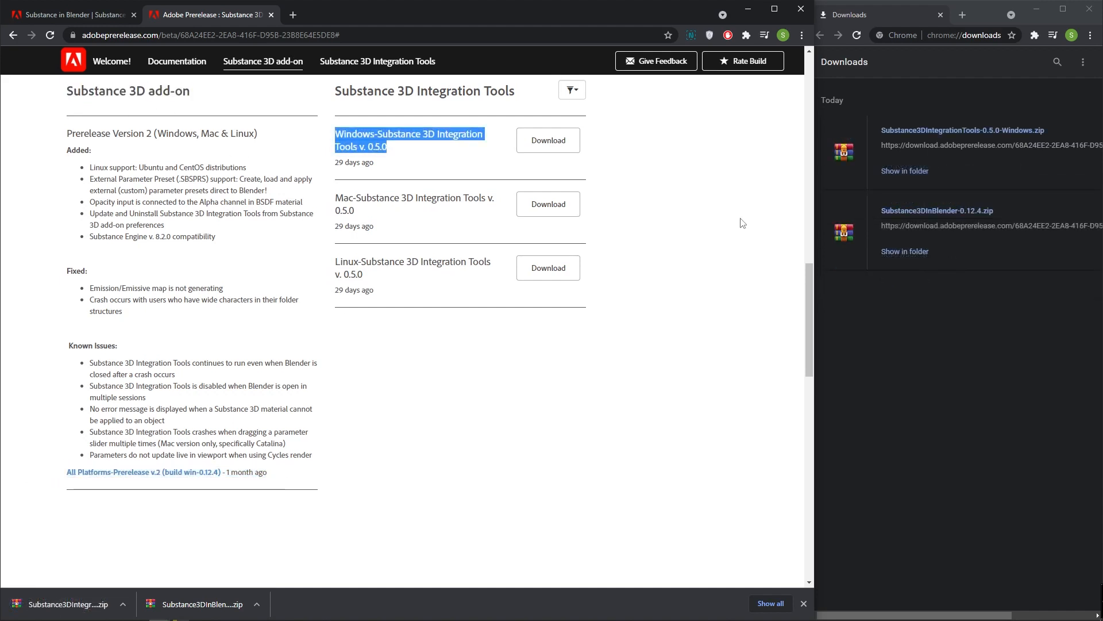
mouse_move(746, 269)
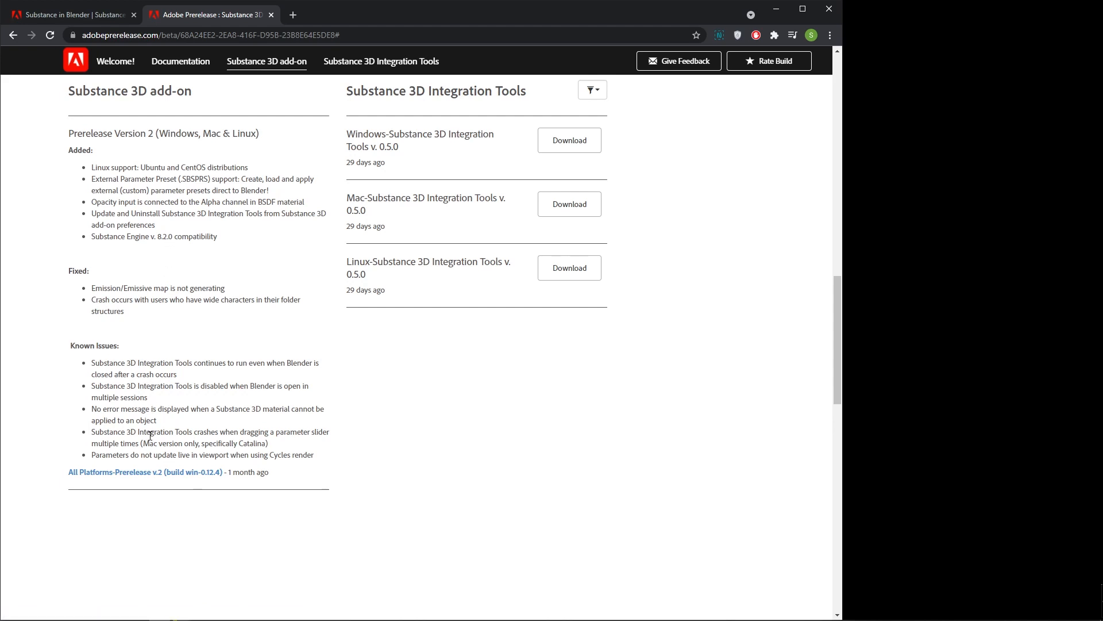
mouse_move(146, 473)
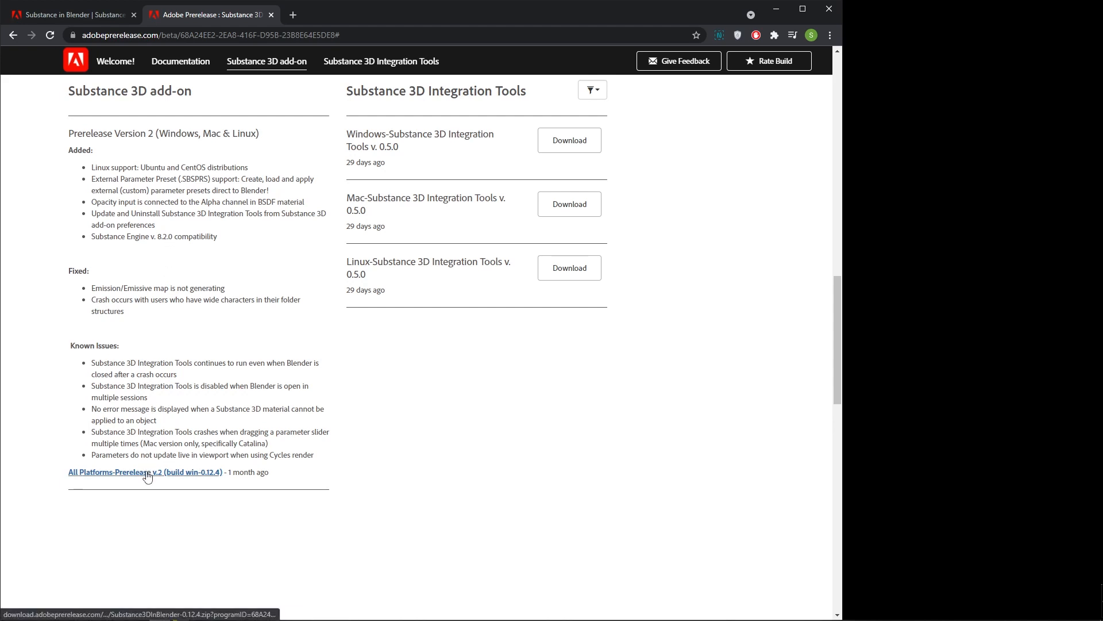
Download the 'All Platforms-Prerelease v.2 (build win-0.12.4)' add-on zip
left_click(145, 471)
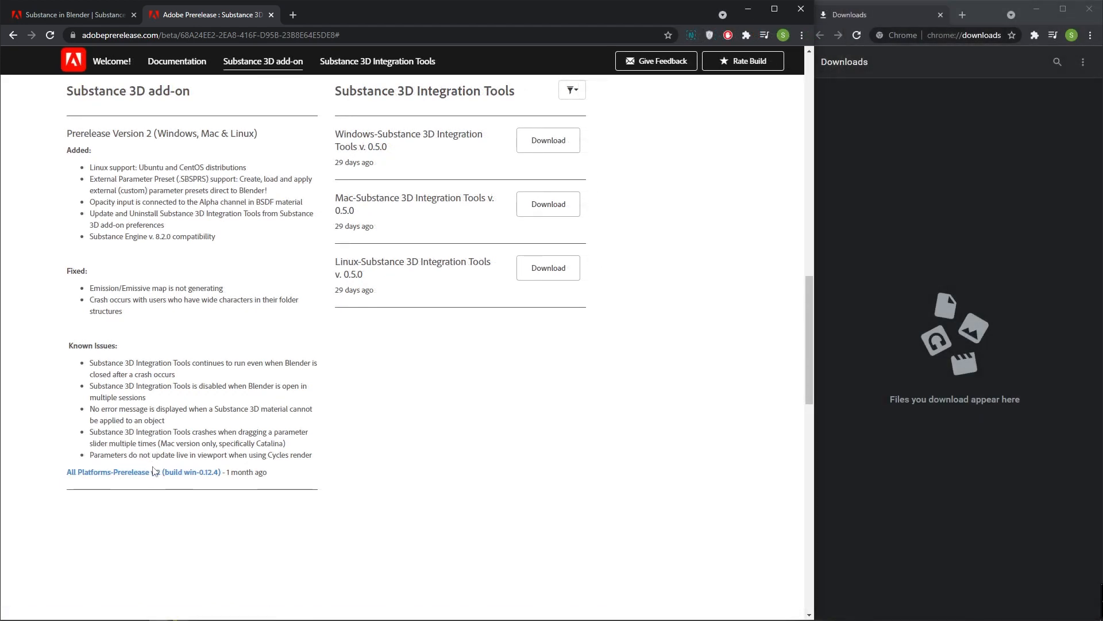
mouse_move(153, 471)
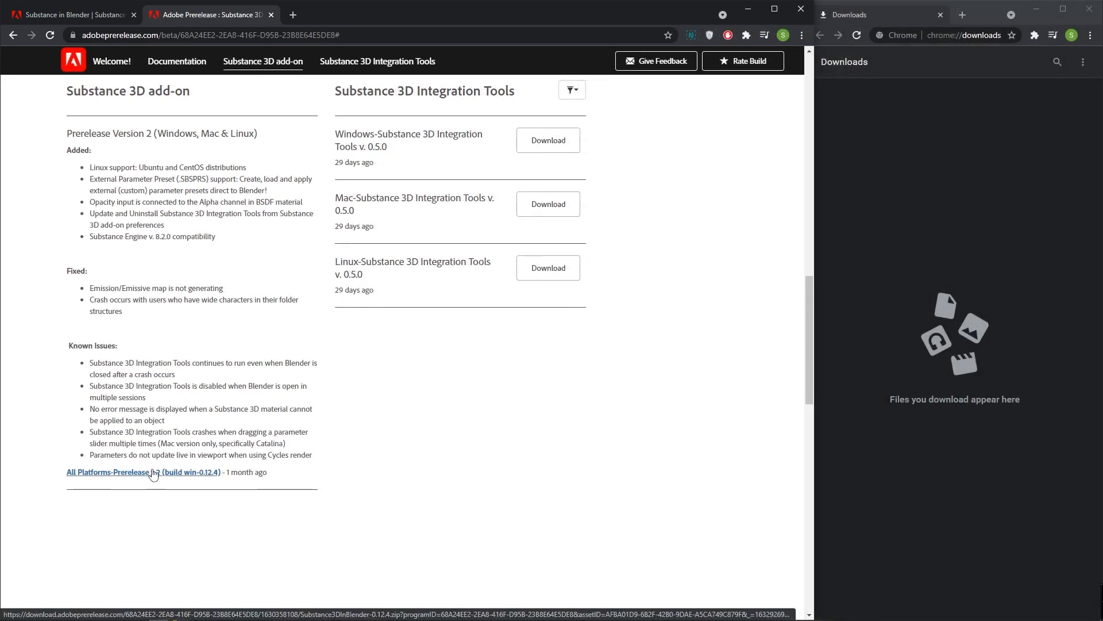
mouse_move(236, 440)
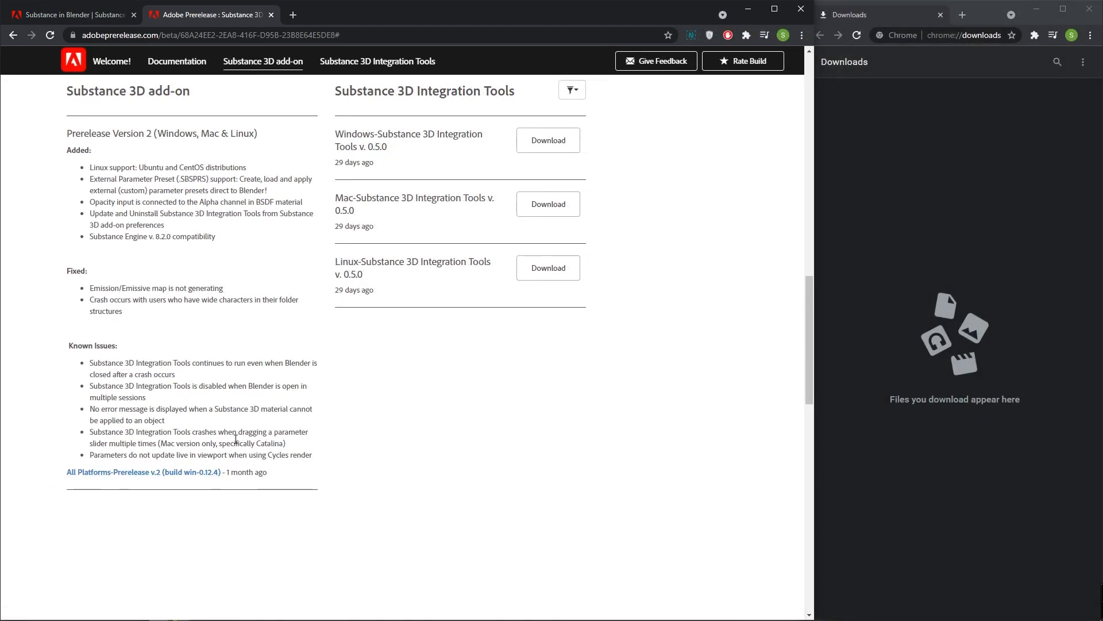
mouse_move(16, 445)
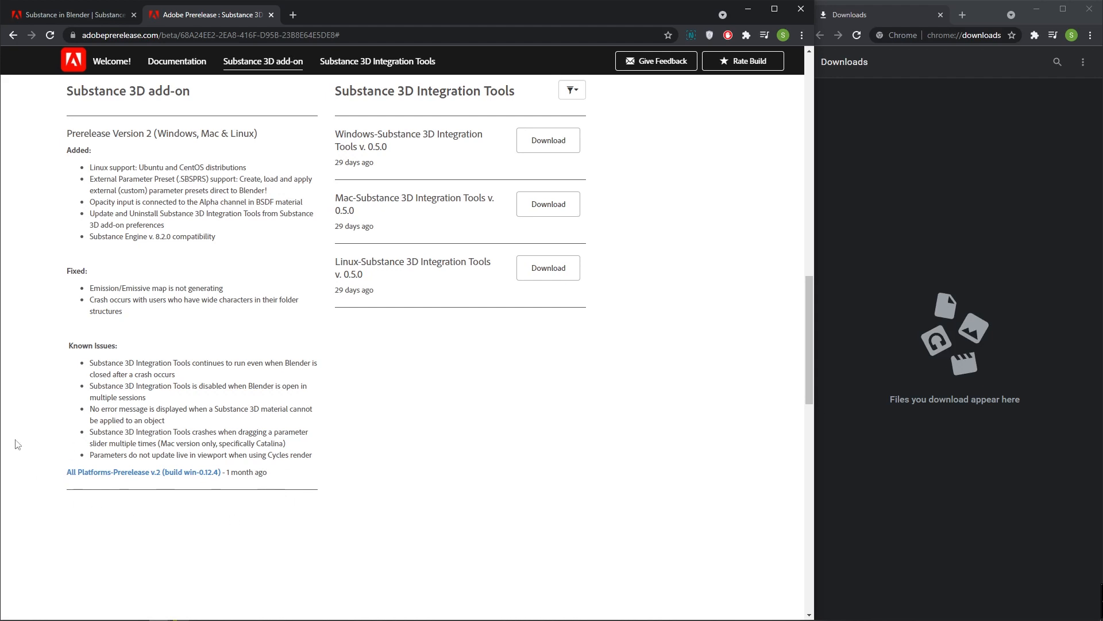
left_click(144, 472)
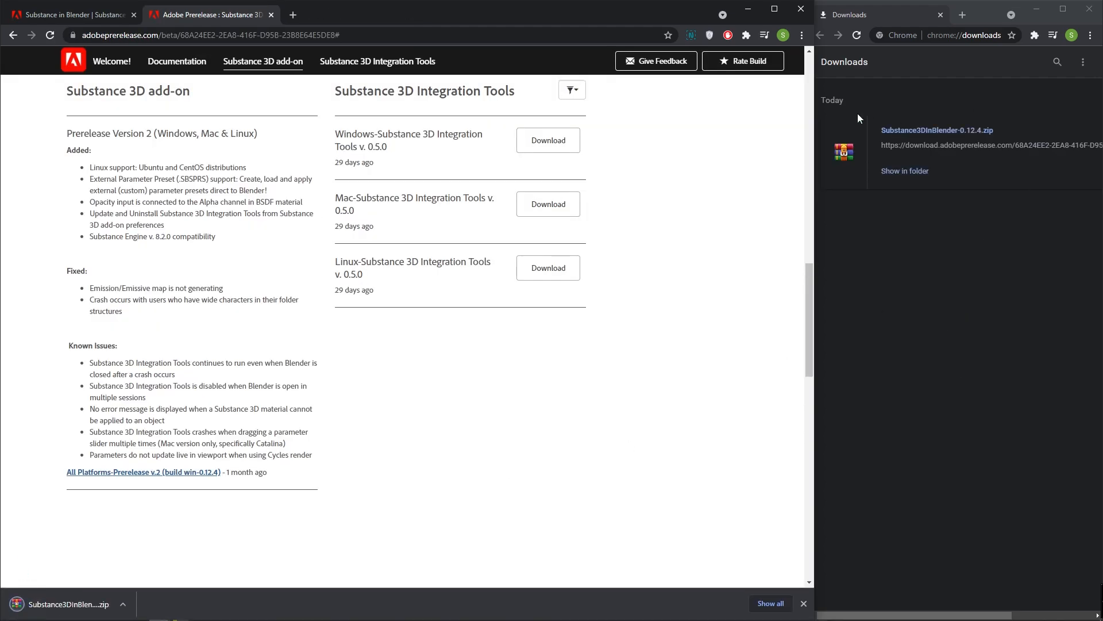
mouse_move(1008, 155)
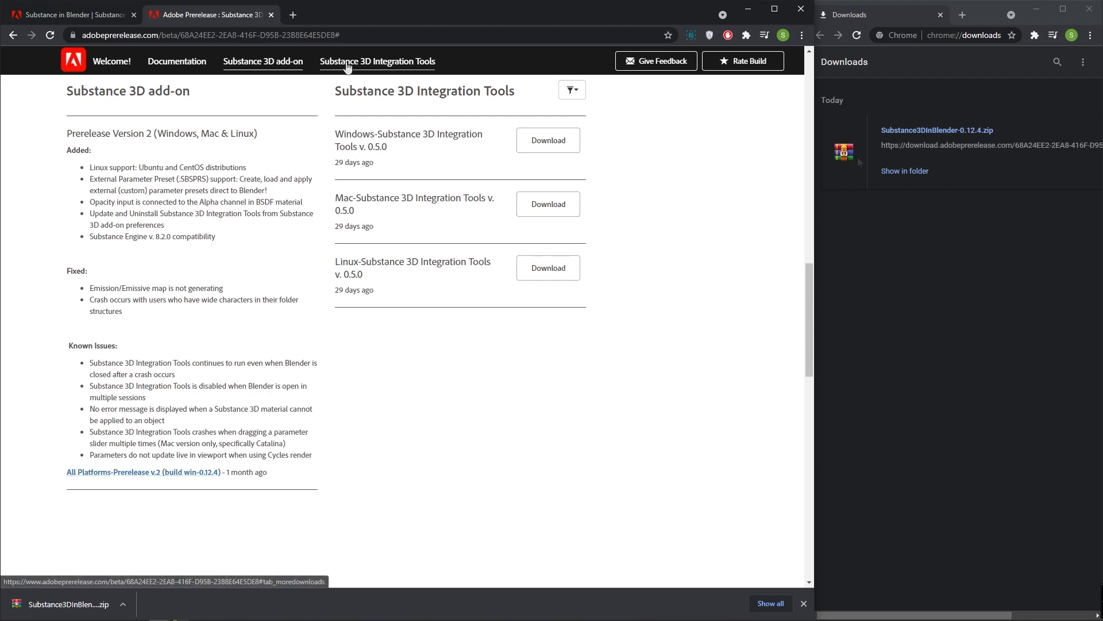
mouse_move(394, 168)
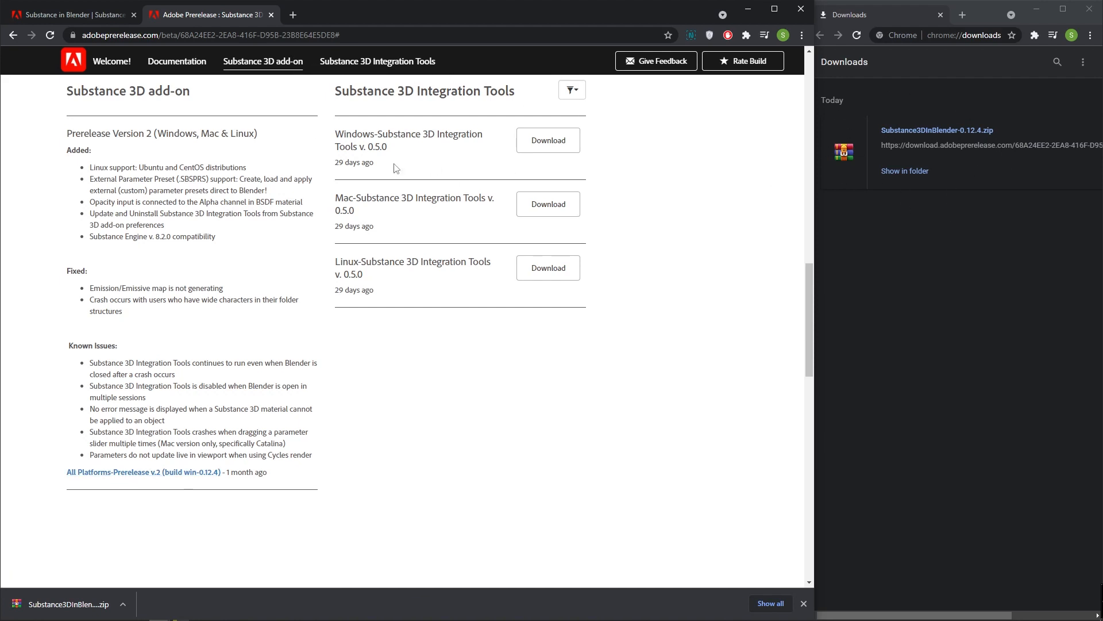
mouse_move(595, 138)
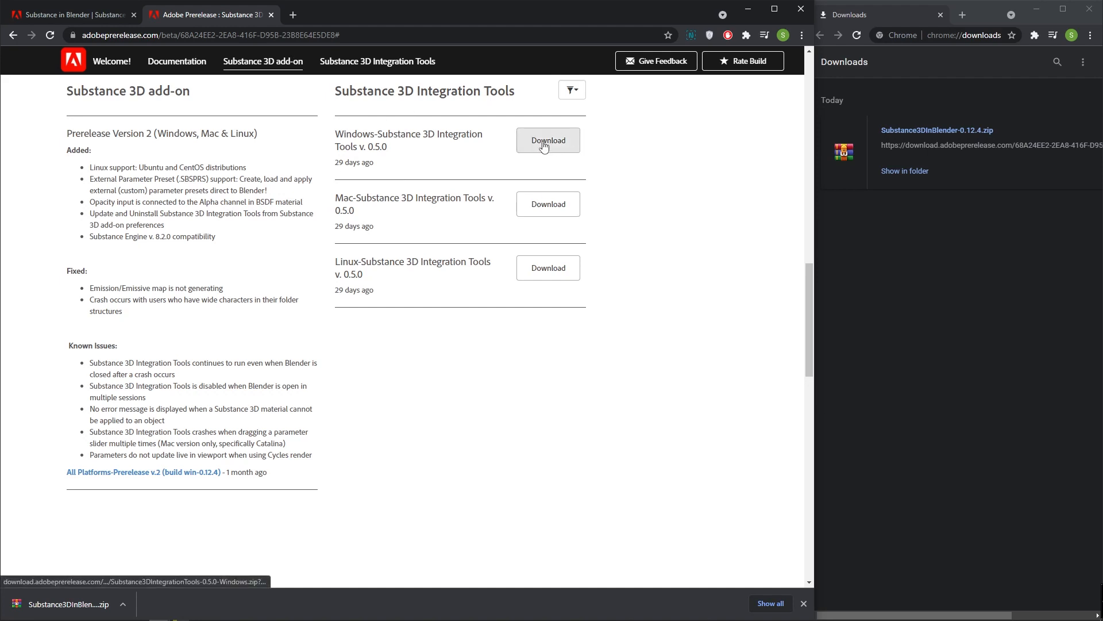
Download 'Windows-Substance 3D Integration Tools v. 0.5.0' and dismiss the blank tab it opens
left_click(548, 140)
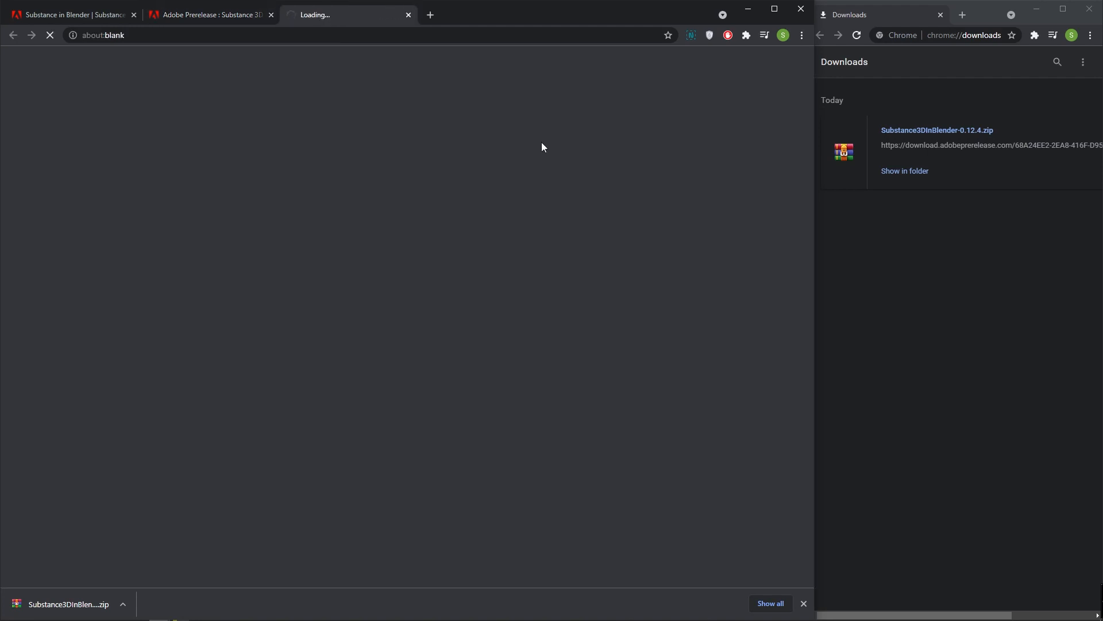
left_click(549, 140)
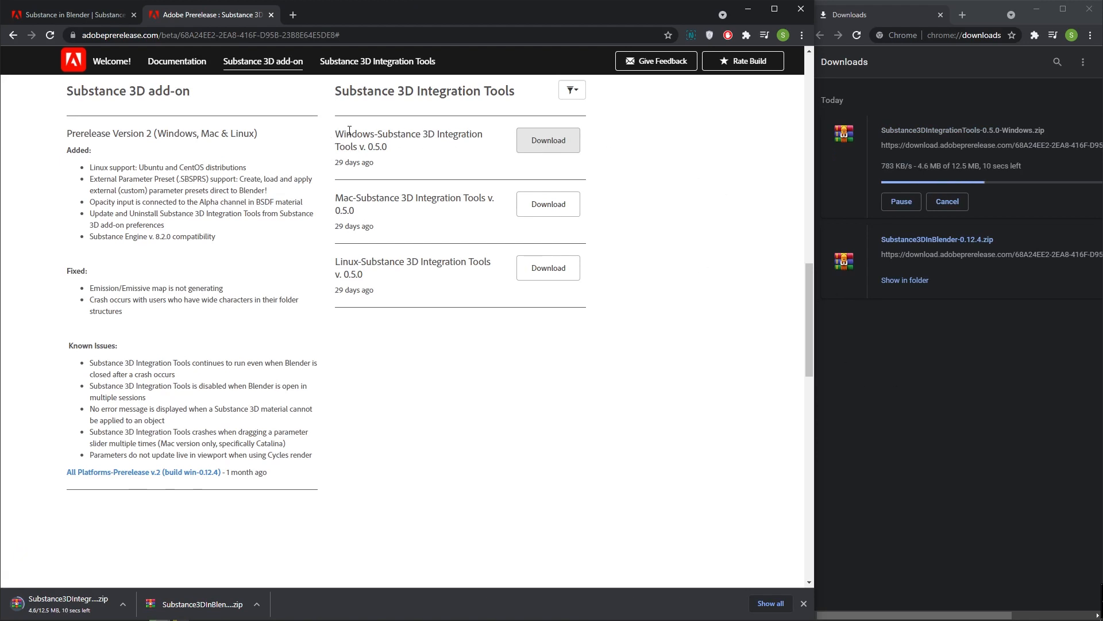
mouse_move(15, 468)
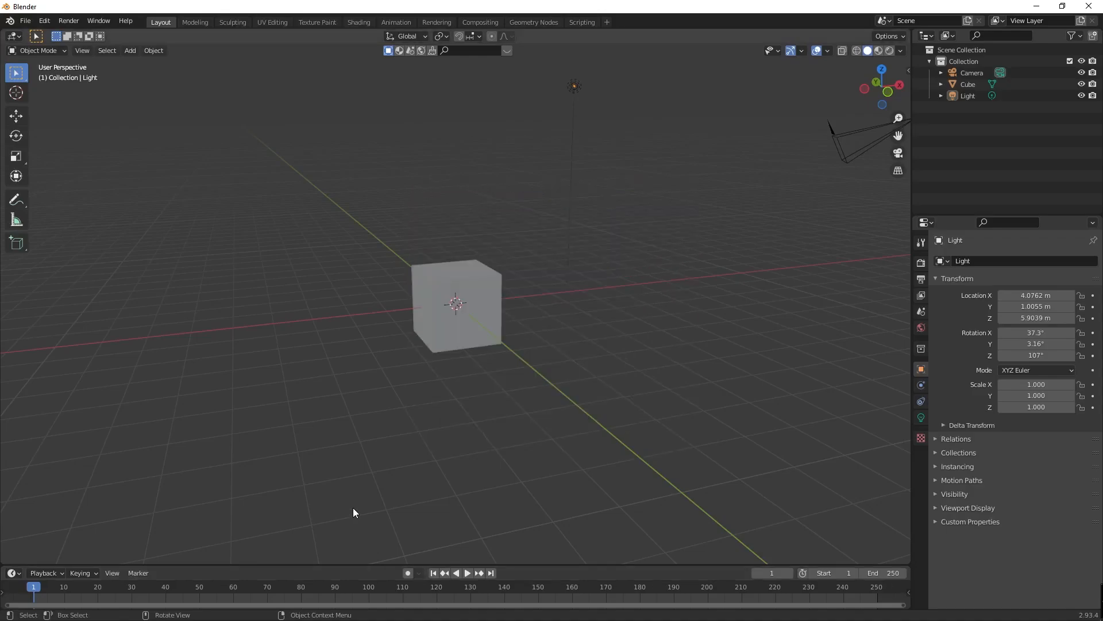
Install Substance3DInBlender-0.12.4.zip through Edit > Preferences > Add-ons > Install
left_click(24, 21)
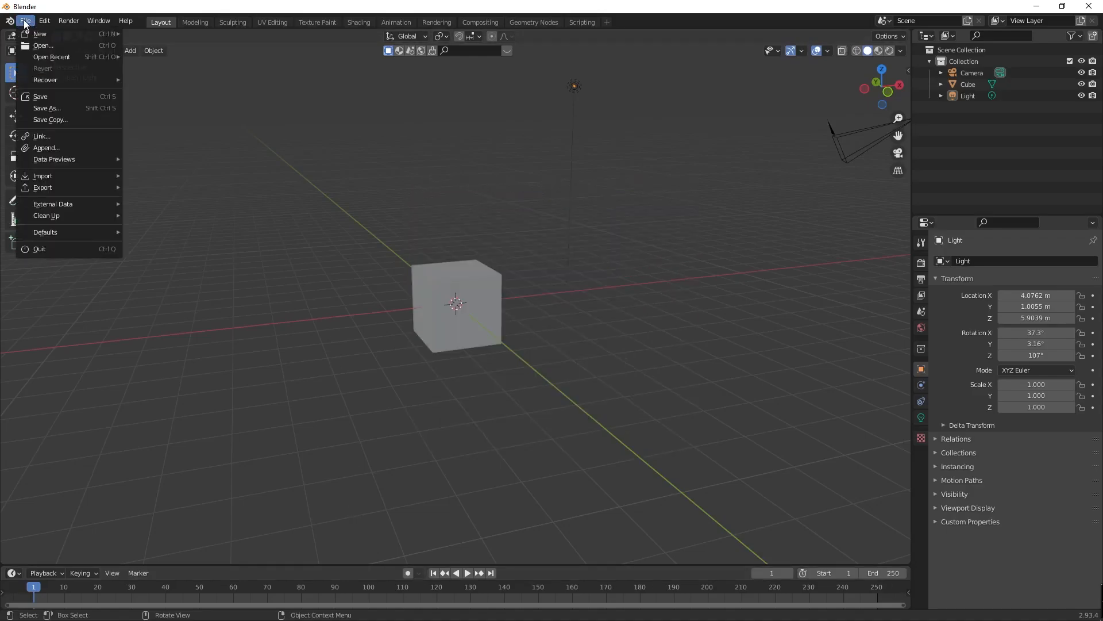
left_click(44, 21)
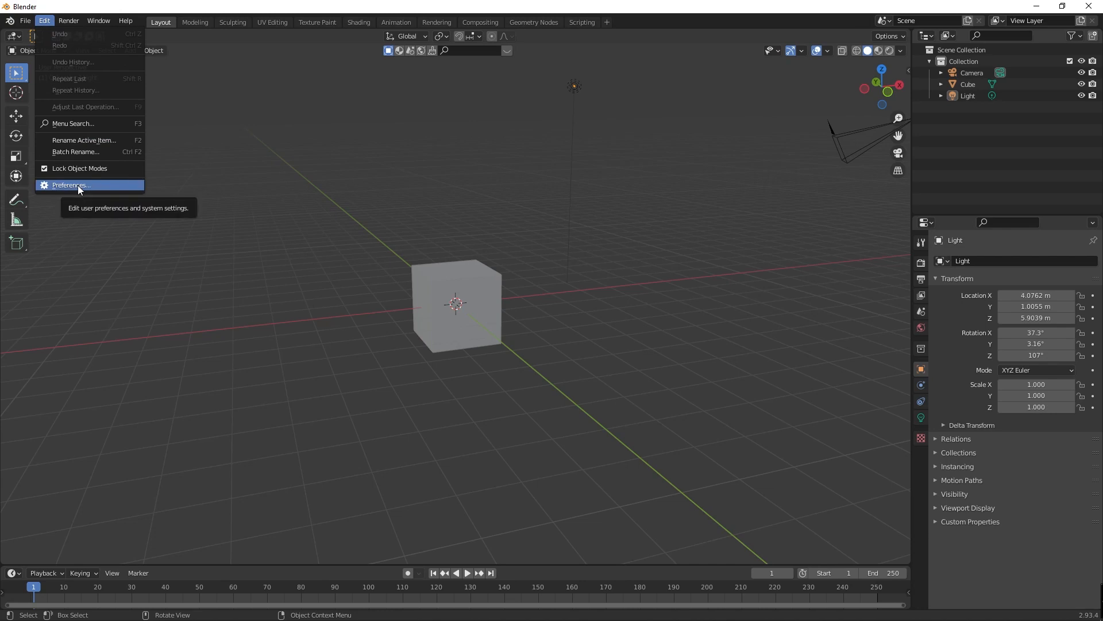
left_click(69, 185)
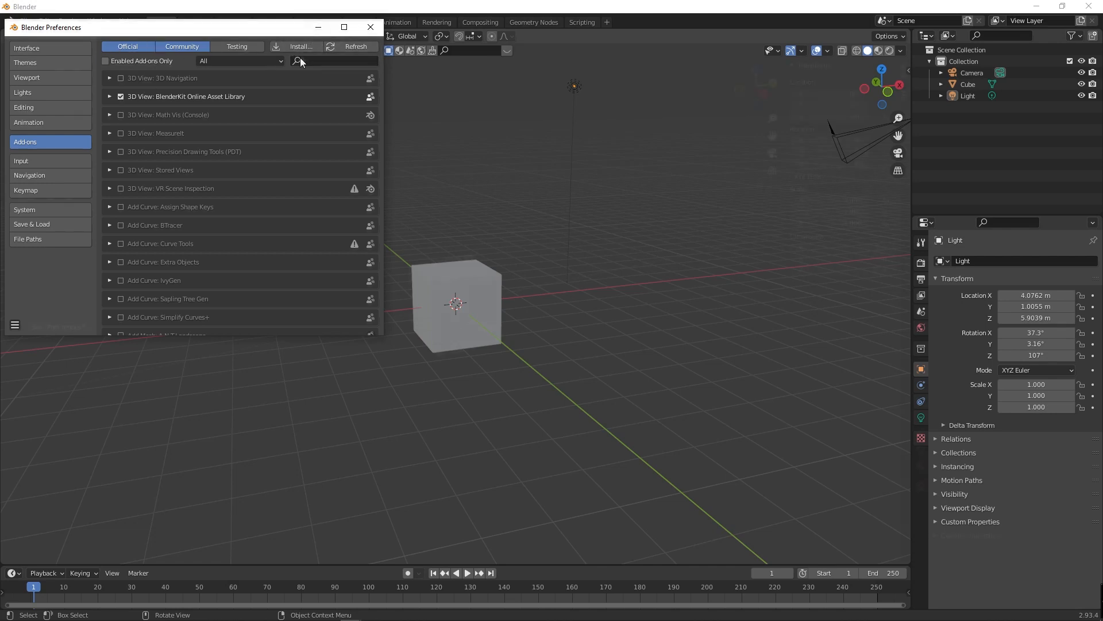
left_click(299, 46)
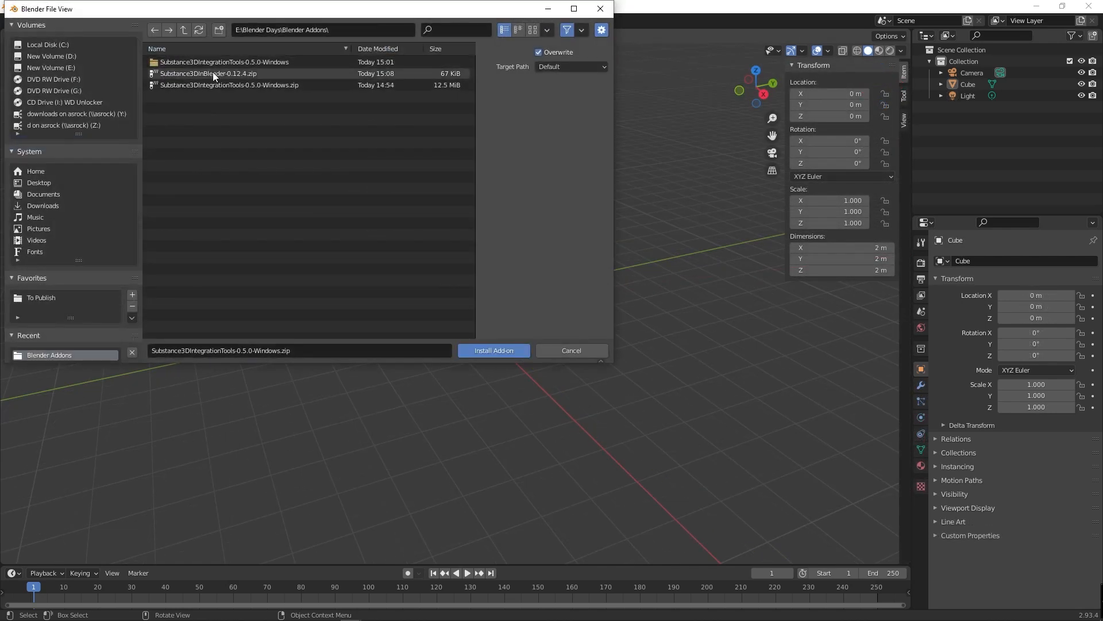
left_click(207, 73)
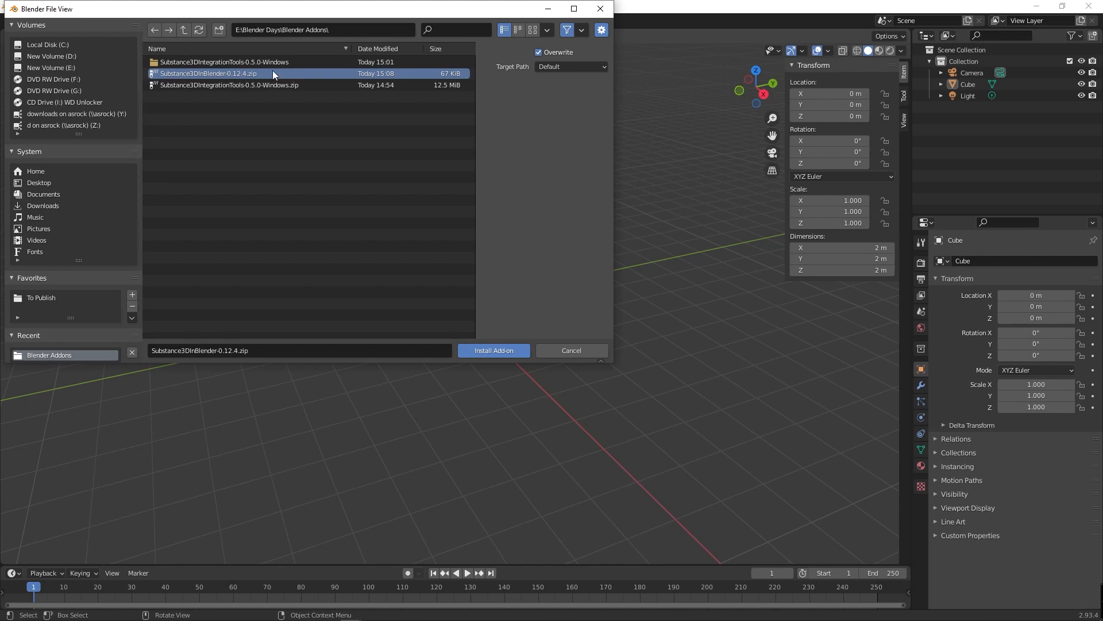
mouse_move(493, 351)
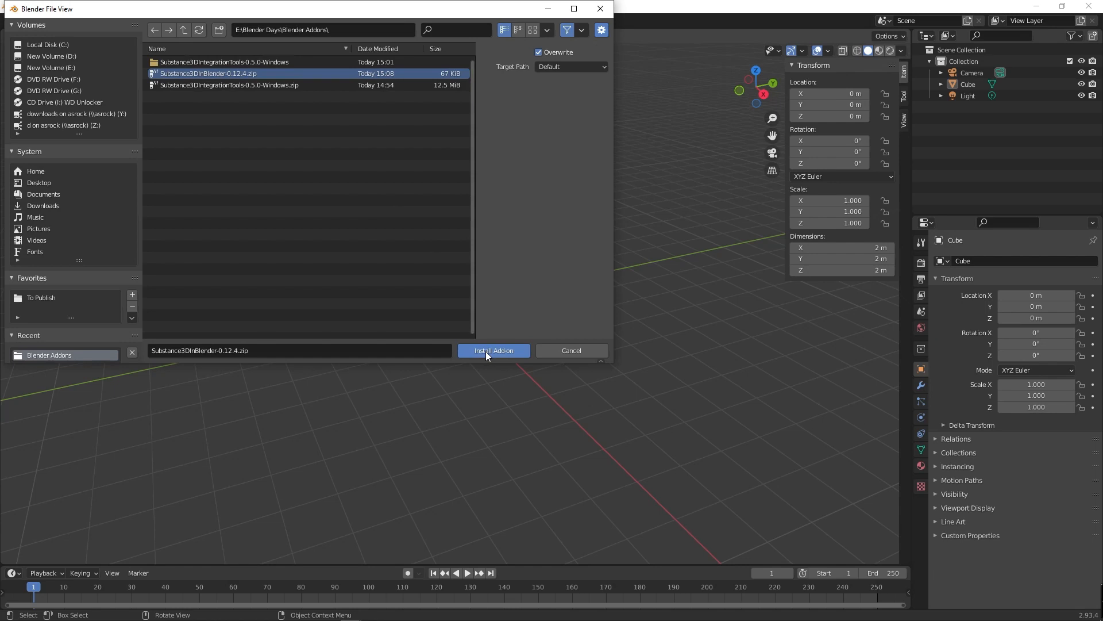
left_click(493, 351)
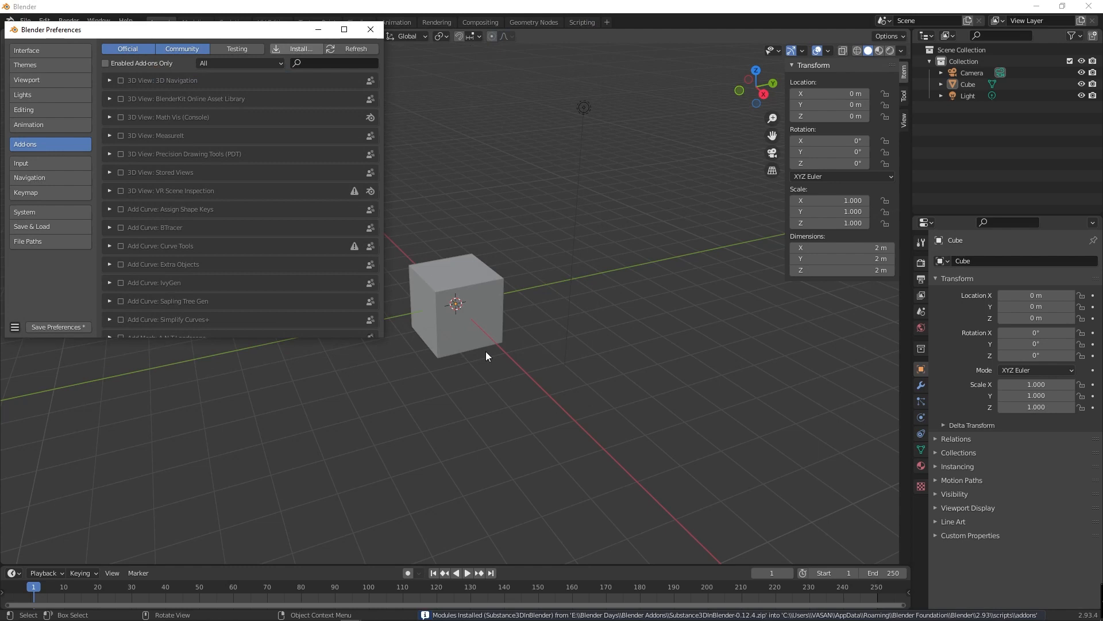
mouse_move(385, 293)
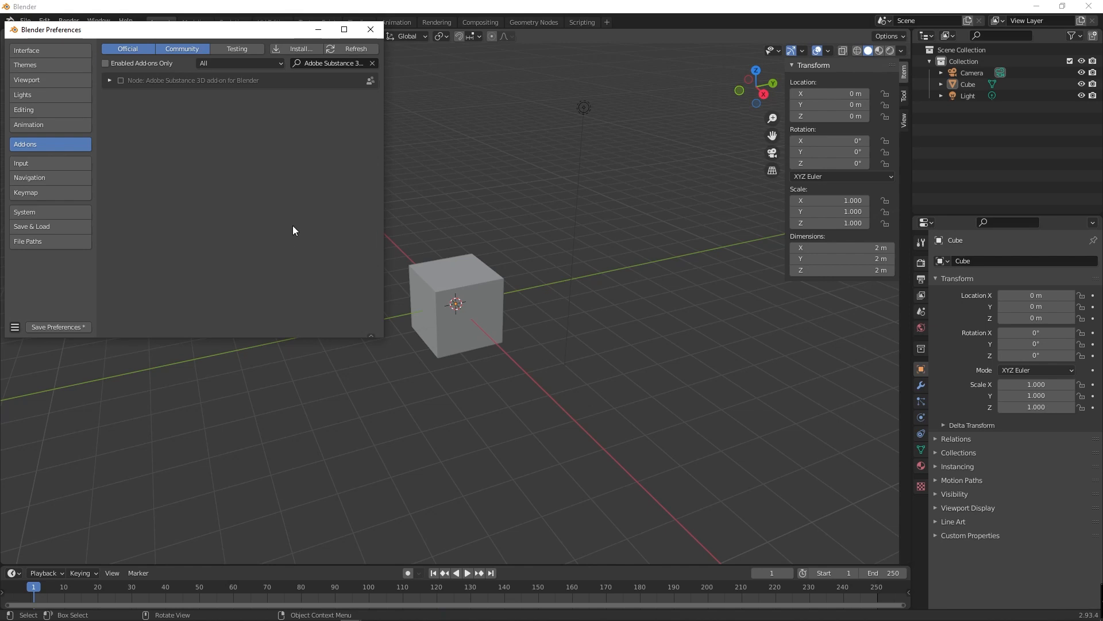
mouse_move(150, 113)
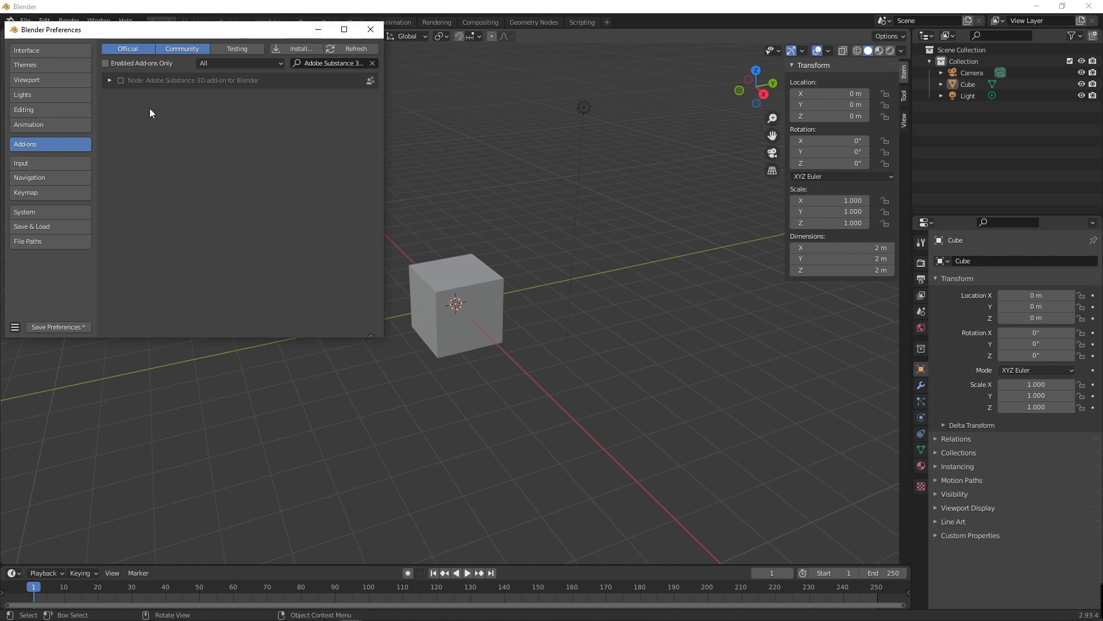
Tick the Adobe Substance 3D add-on, expand its settings, and choose Install from disk
left_click(120, 80)
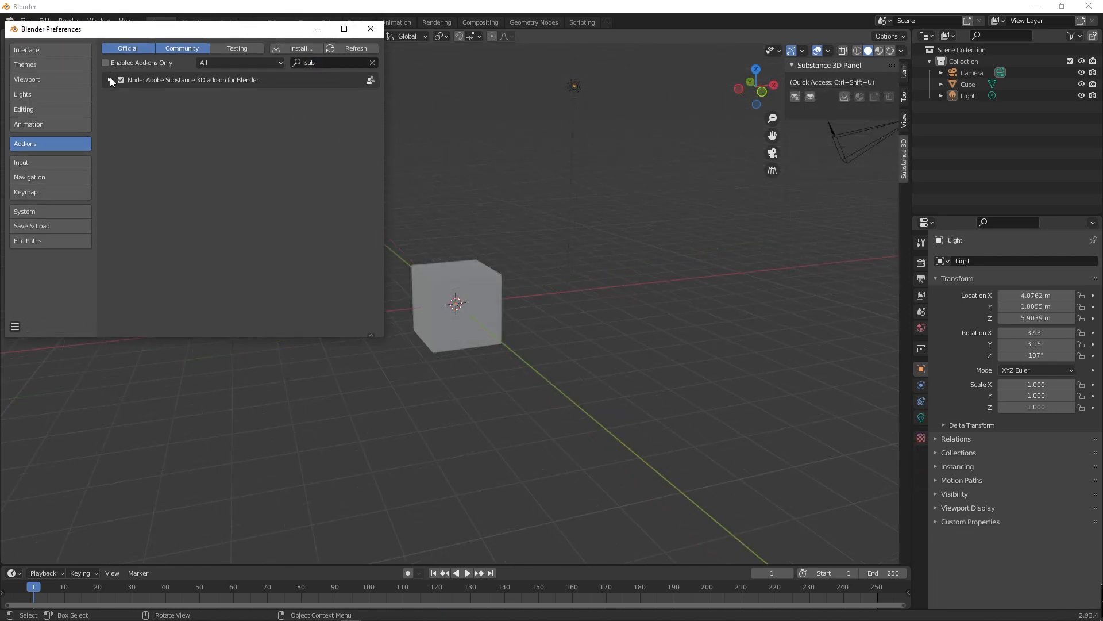
left_click(110, 79)
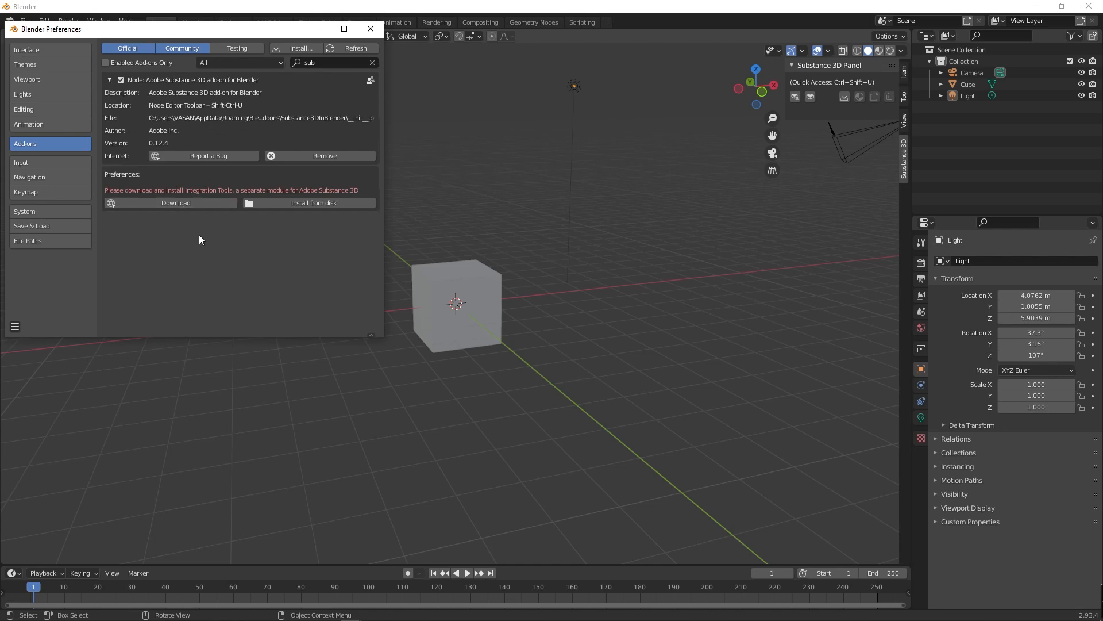
mouse_move(227, 195)
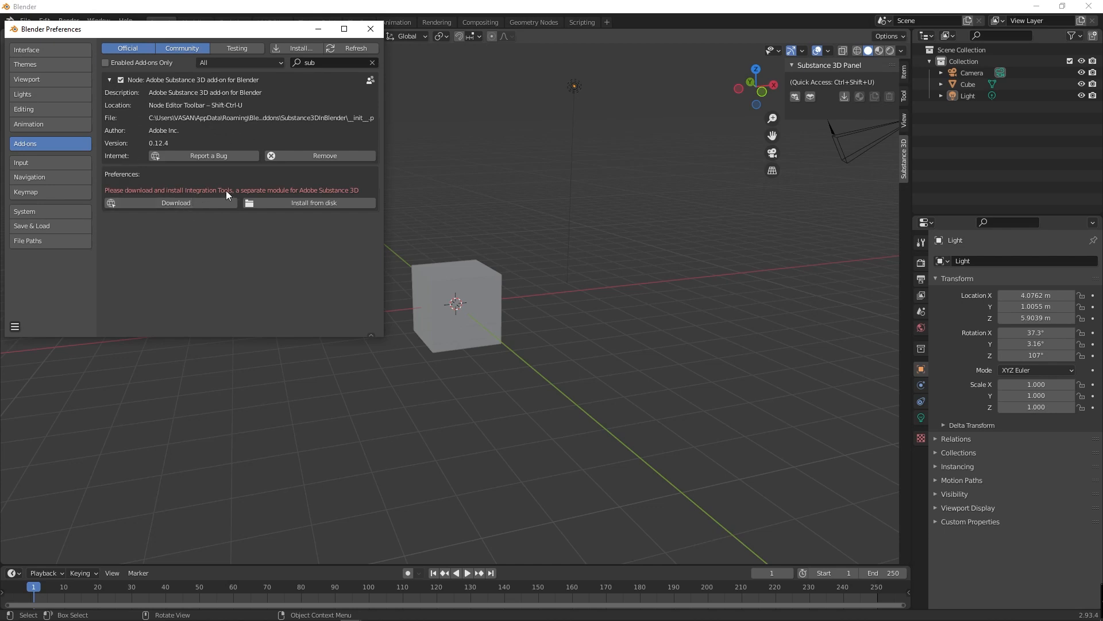
left_click(313, 203)
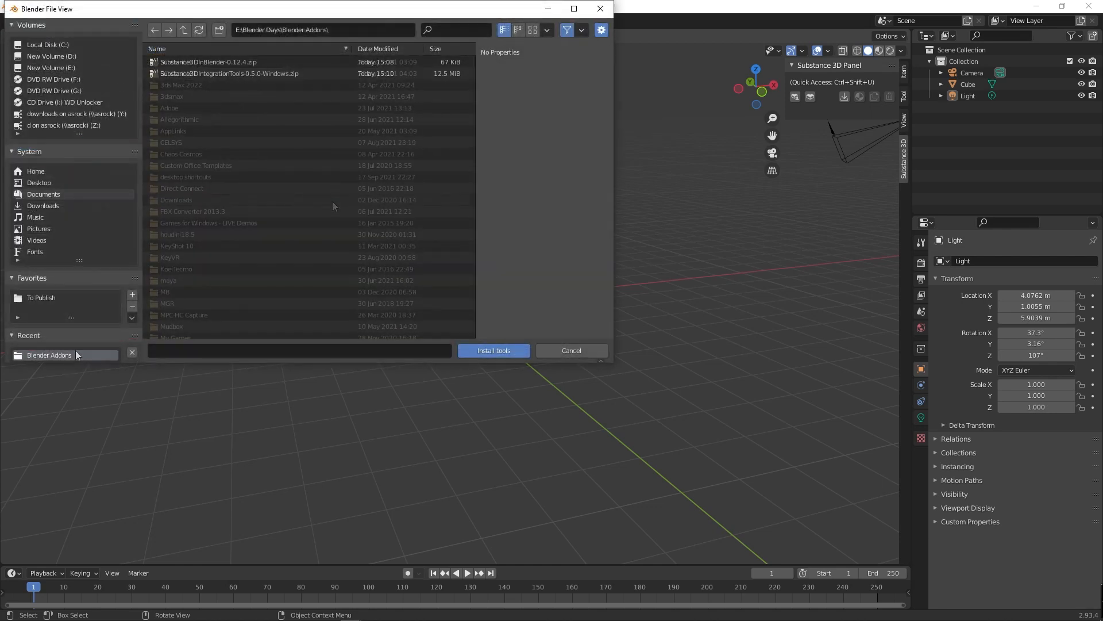
Install Substance3DIntegrationTools-0.5.0-Windows.zip and expand the add-on's settings
left_click(229, 73)
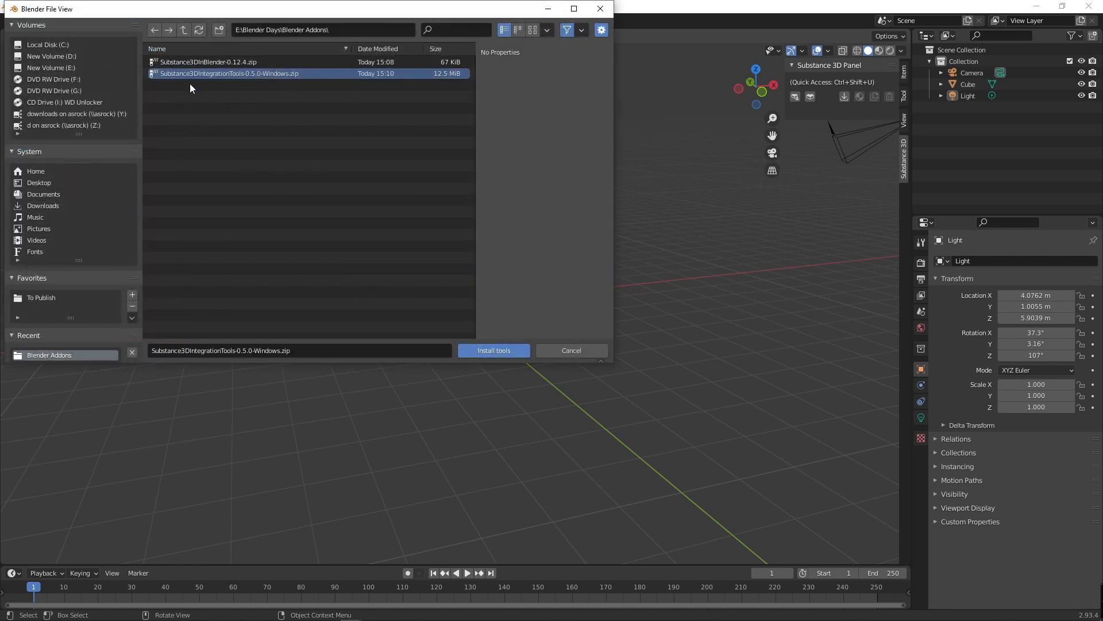
mouse_move(493, 351)
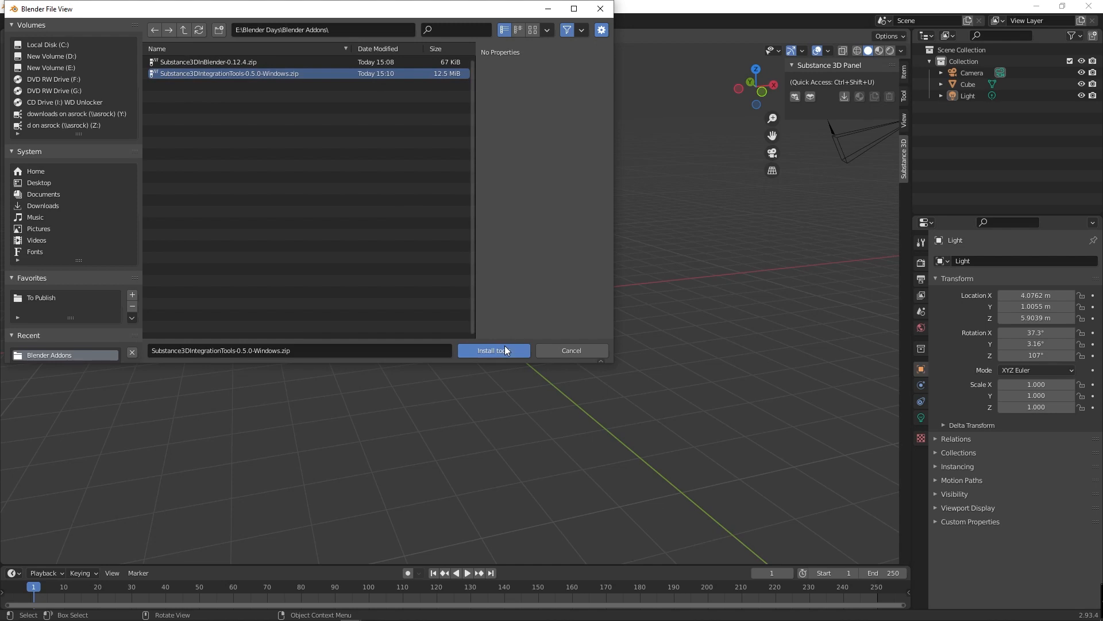
left_click(493, 350)
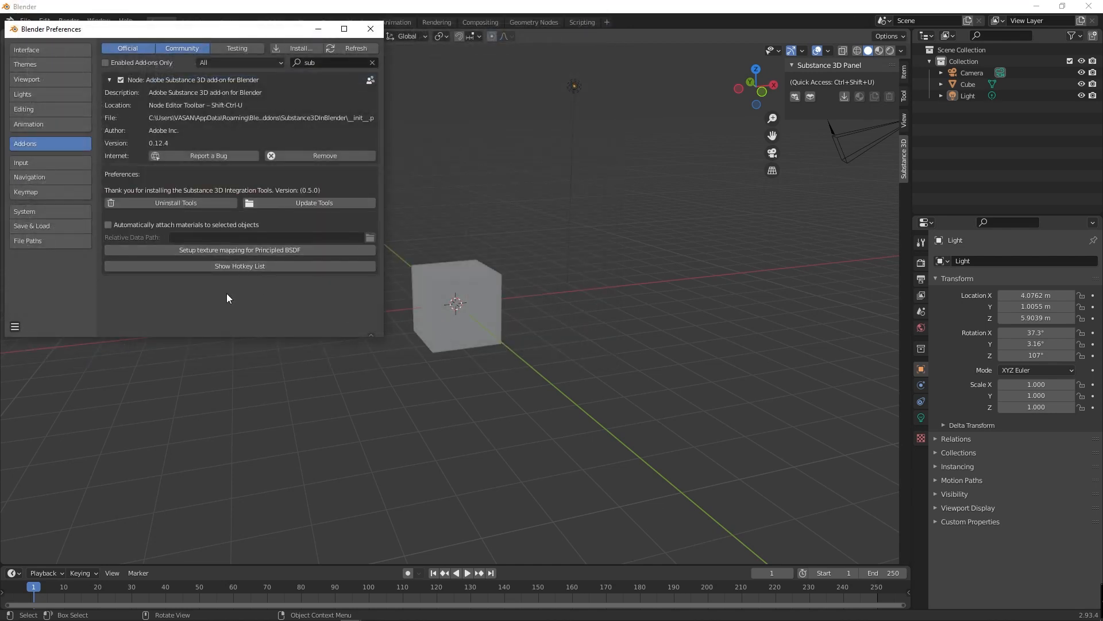
mouse_move(327, 281)
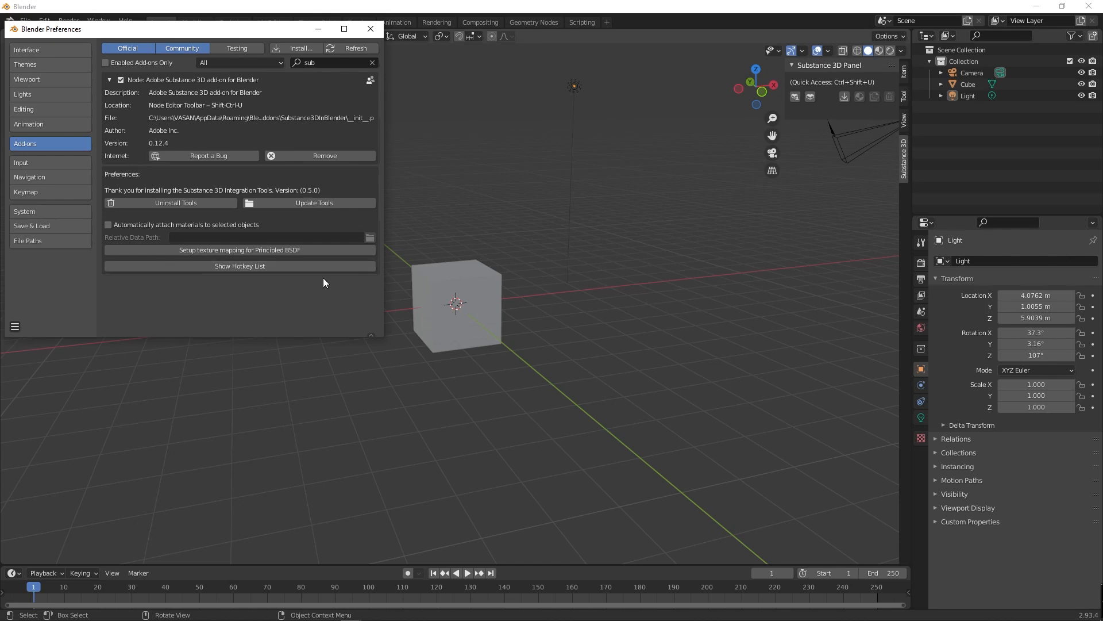
mouse_move(298, 228)
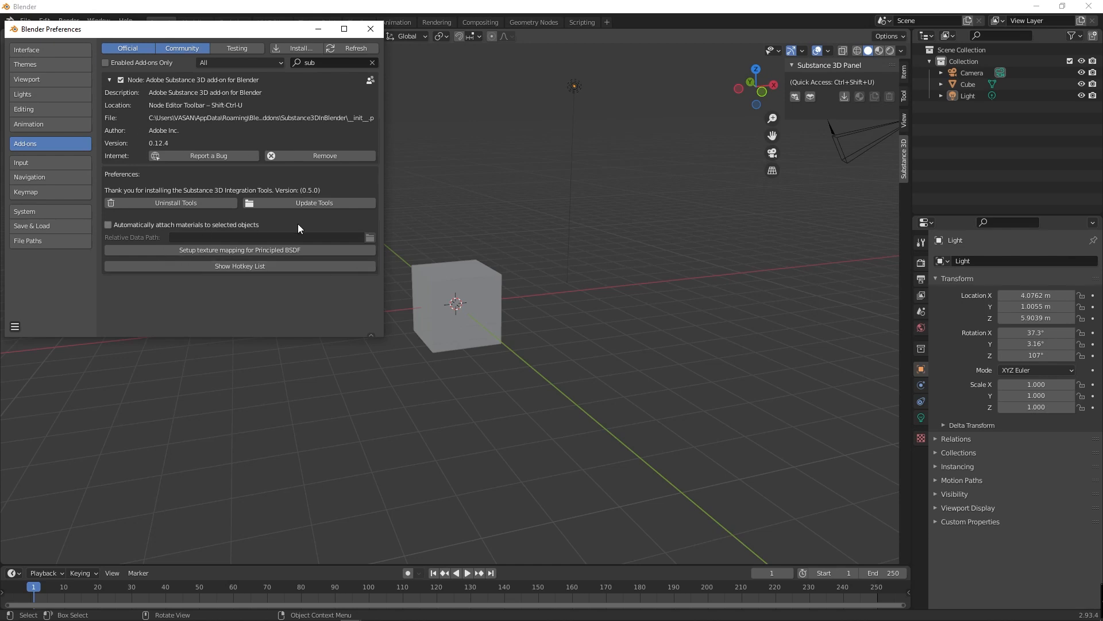
left_click(109, 80)
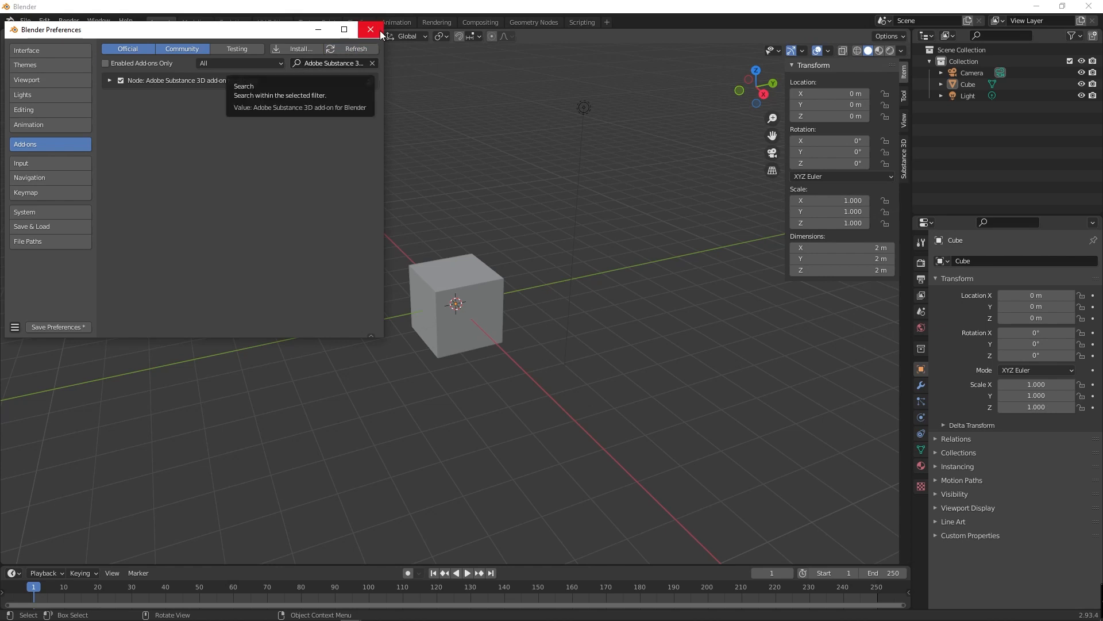
Close Blender Preferences and switch the viewport sidebar to the Substance 3D tab
left_click(370, 29)
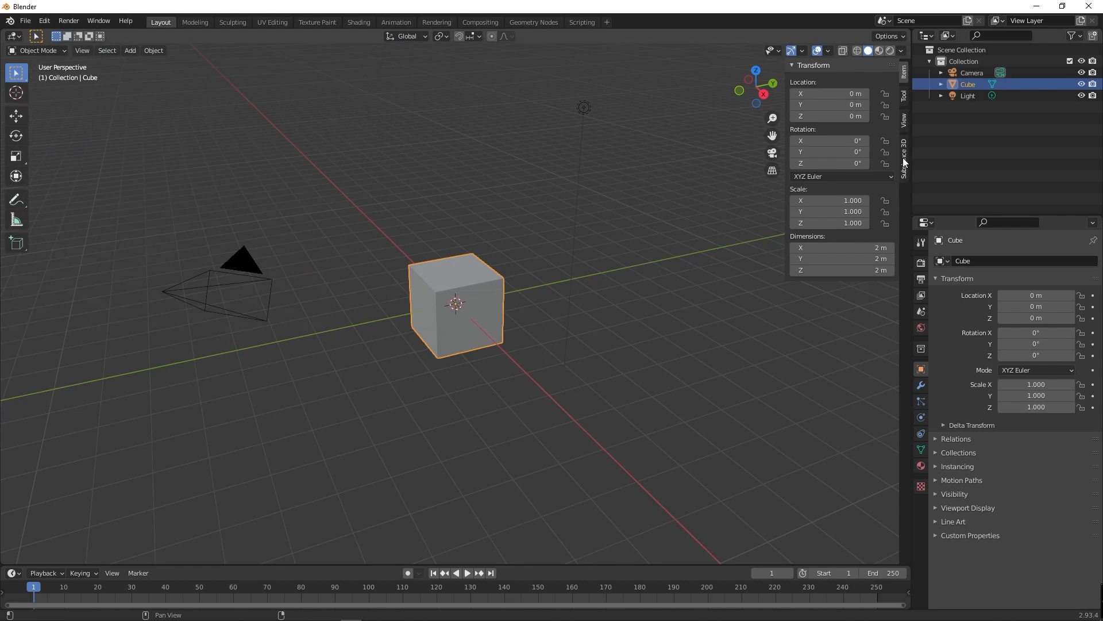
left_click(904, 151)
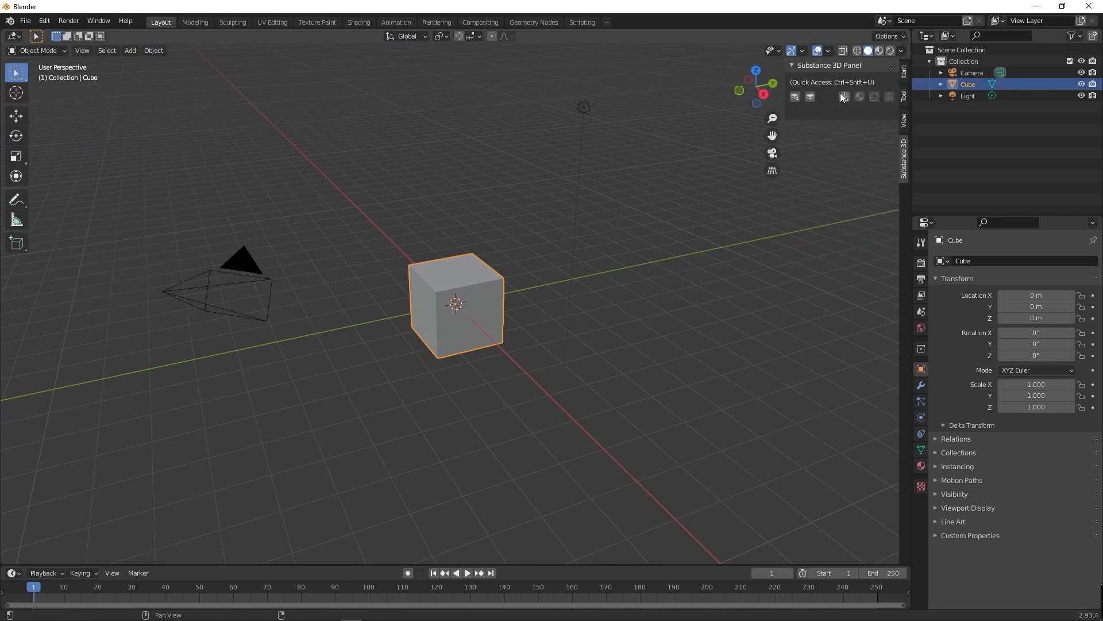
mouse_move(795, 97)
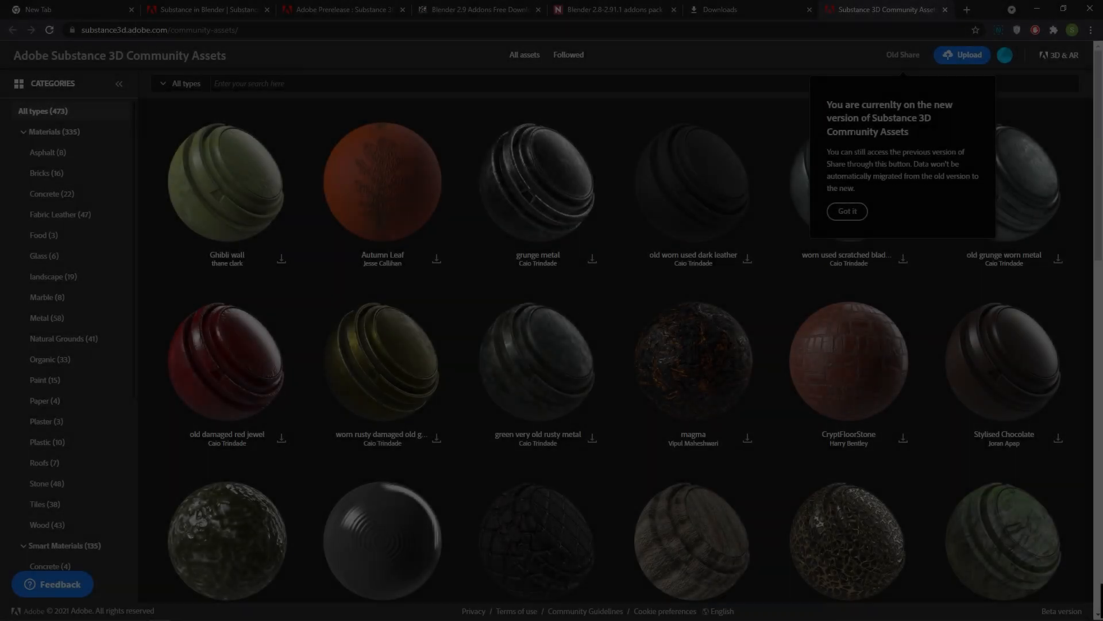
Dismiss the site notice and download the Burning Coals .sbsar from the asset grid
left_click(846, 211)
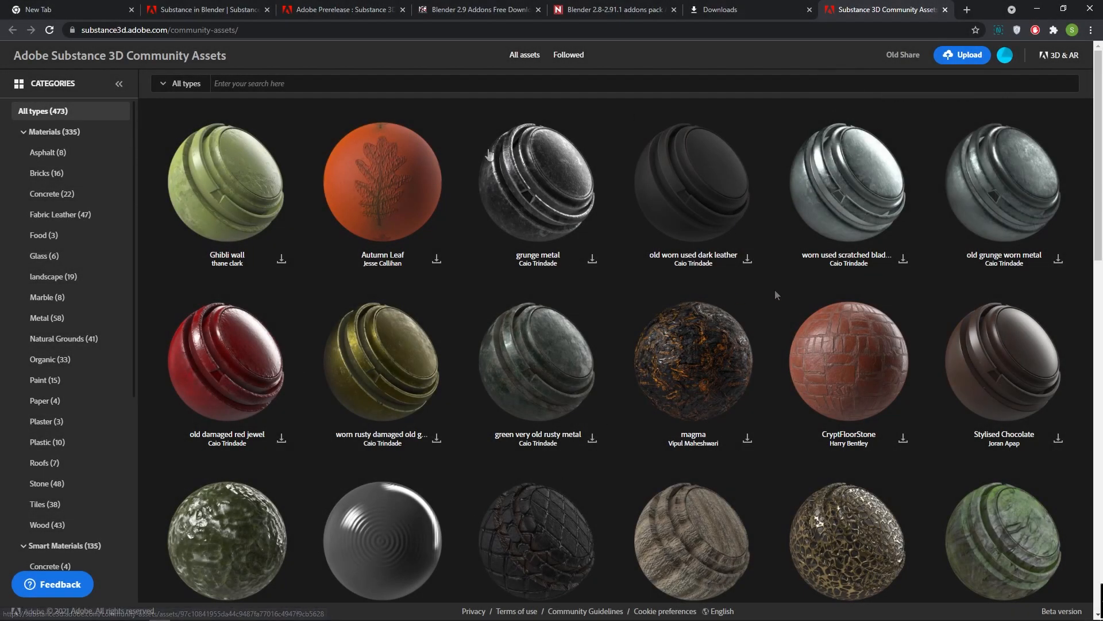
scroll("down", 3)
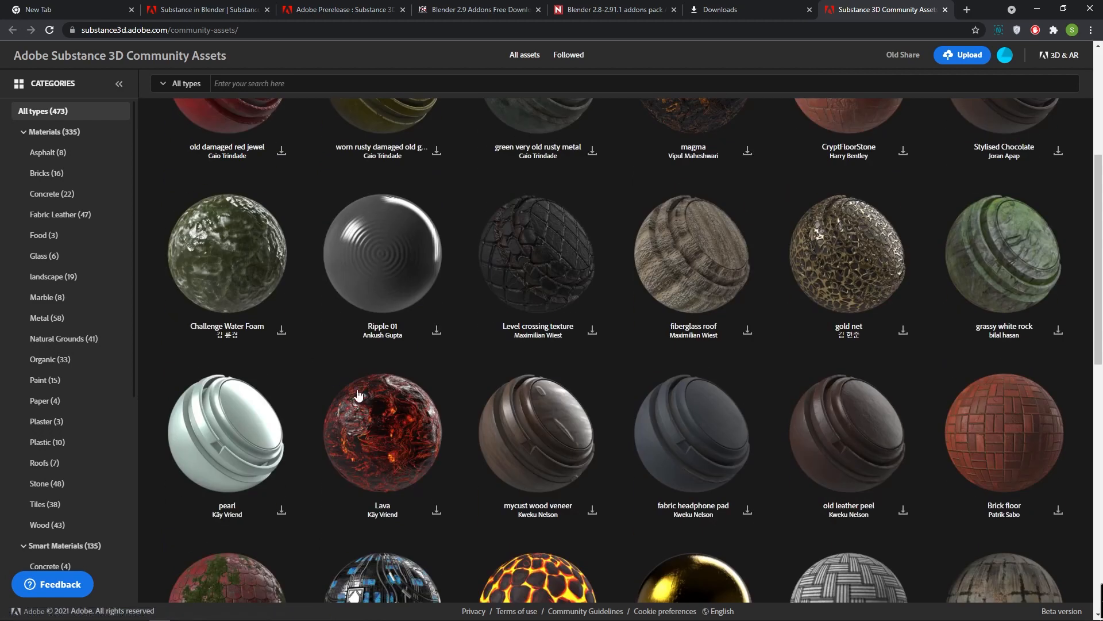
scroll("down", 3)
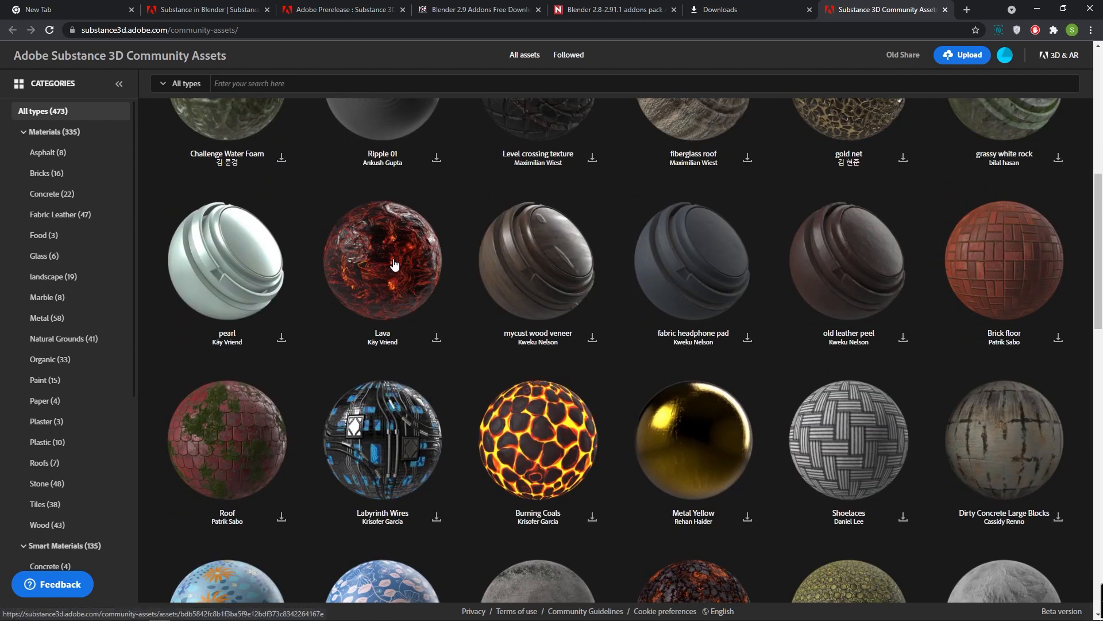
mouse_move(581, 533)
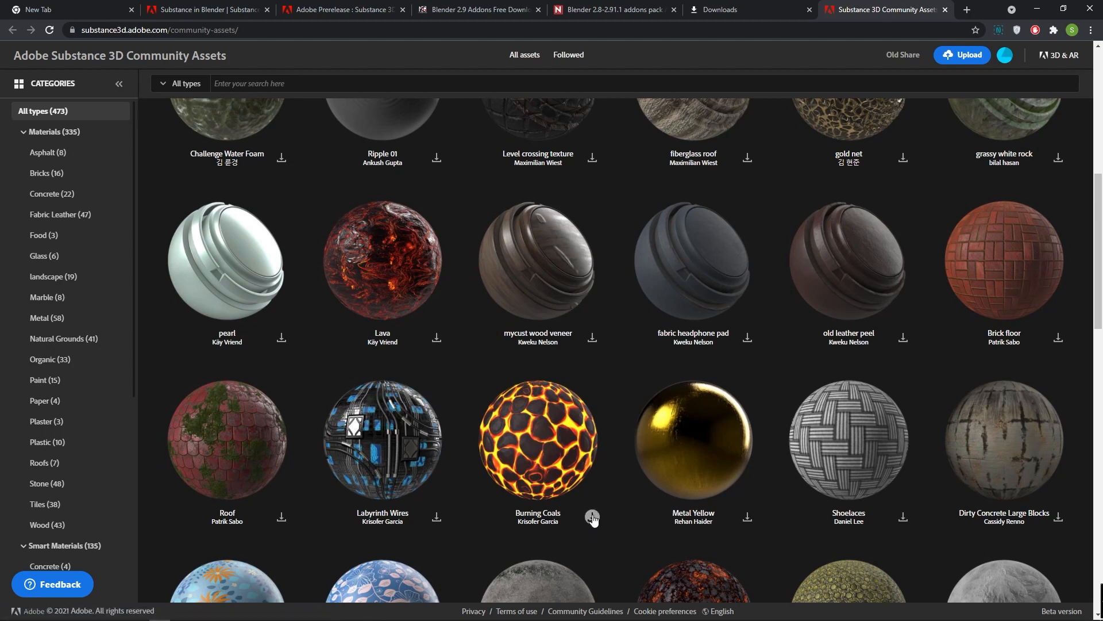
left_click(537, 439)
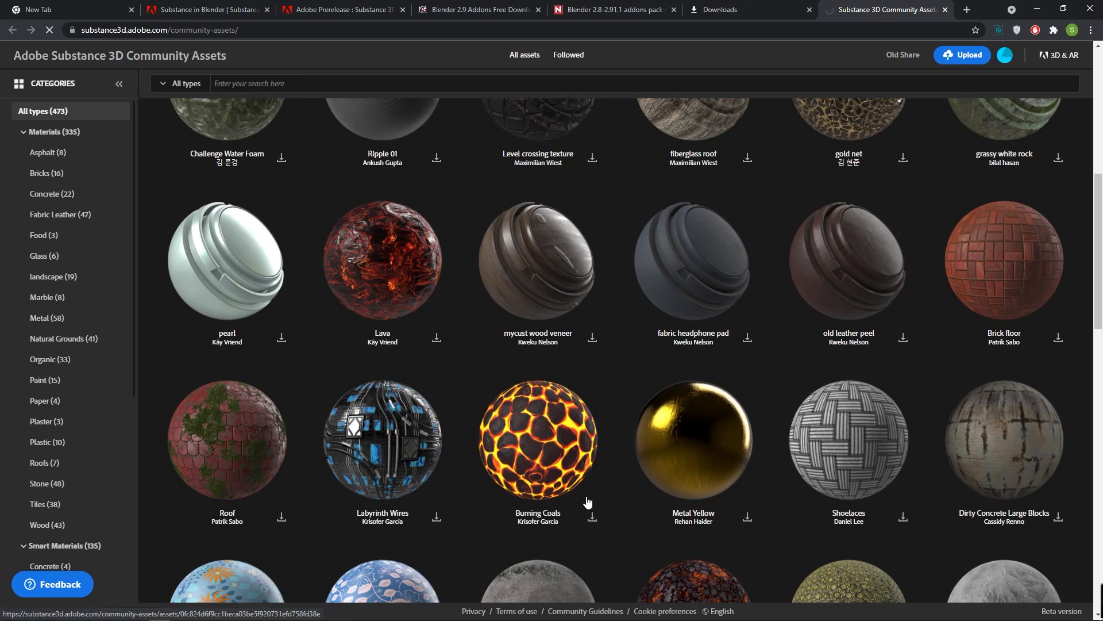
left_click(592, 517)
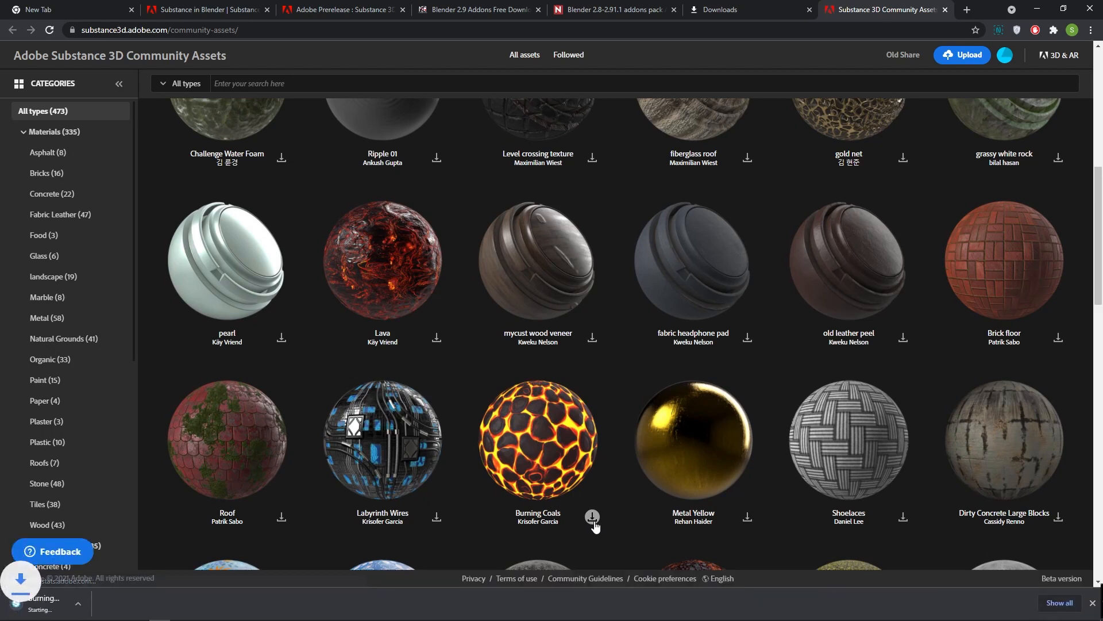
left_click(592, 517)
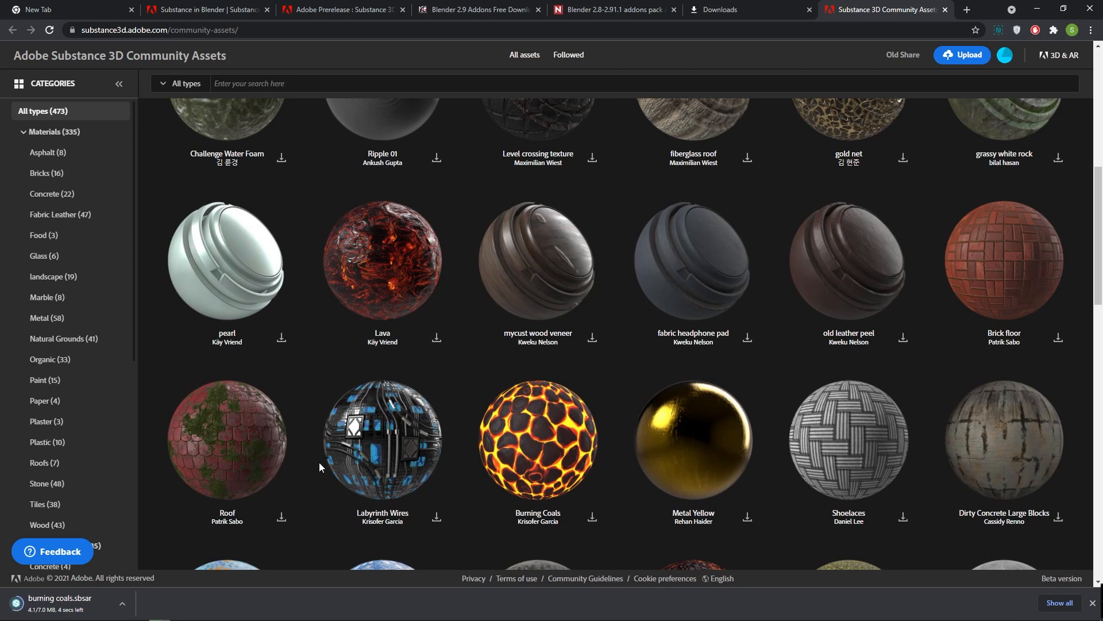
mouse_move(316, 467)
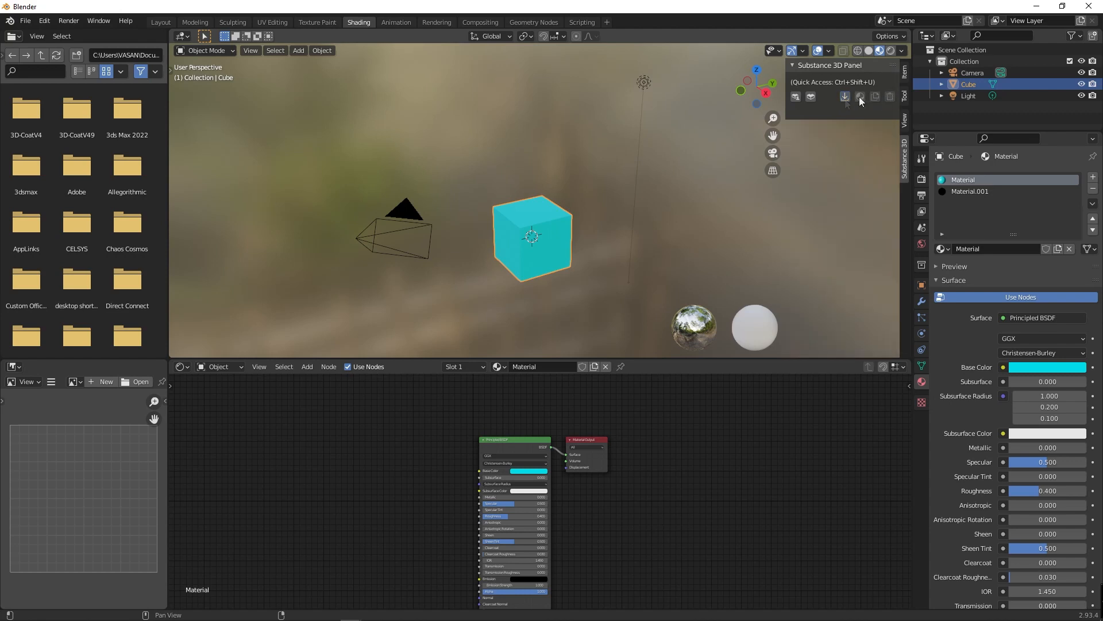
Load burning coals.sbsar from the Substance 3D panel onto the cube and enlarge the cube
left_click(845, 97)
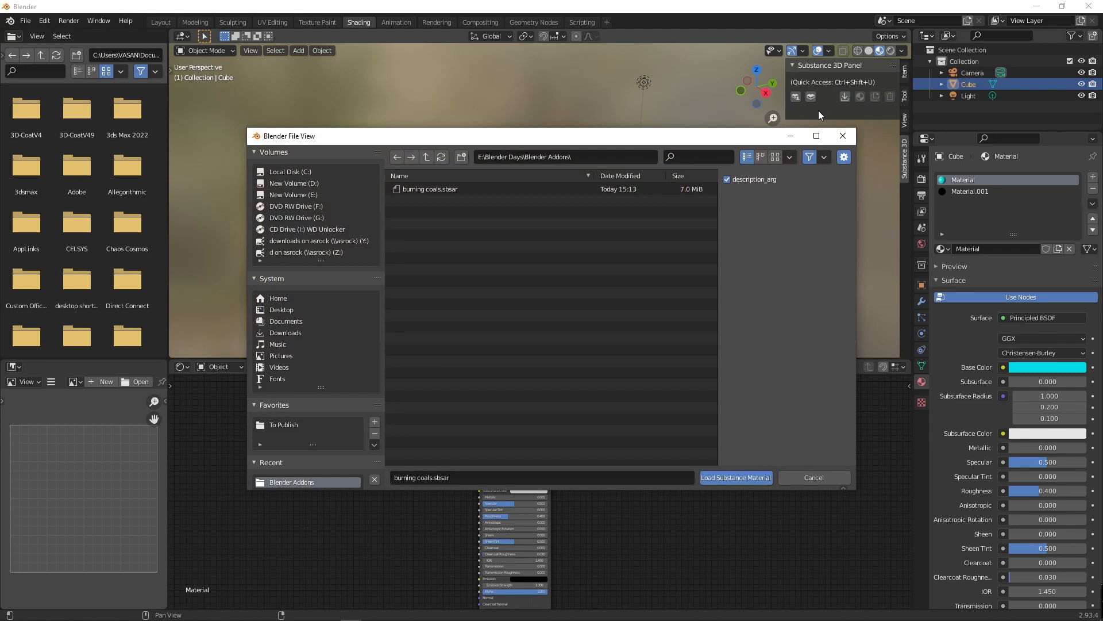
left_click(734, 477)
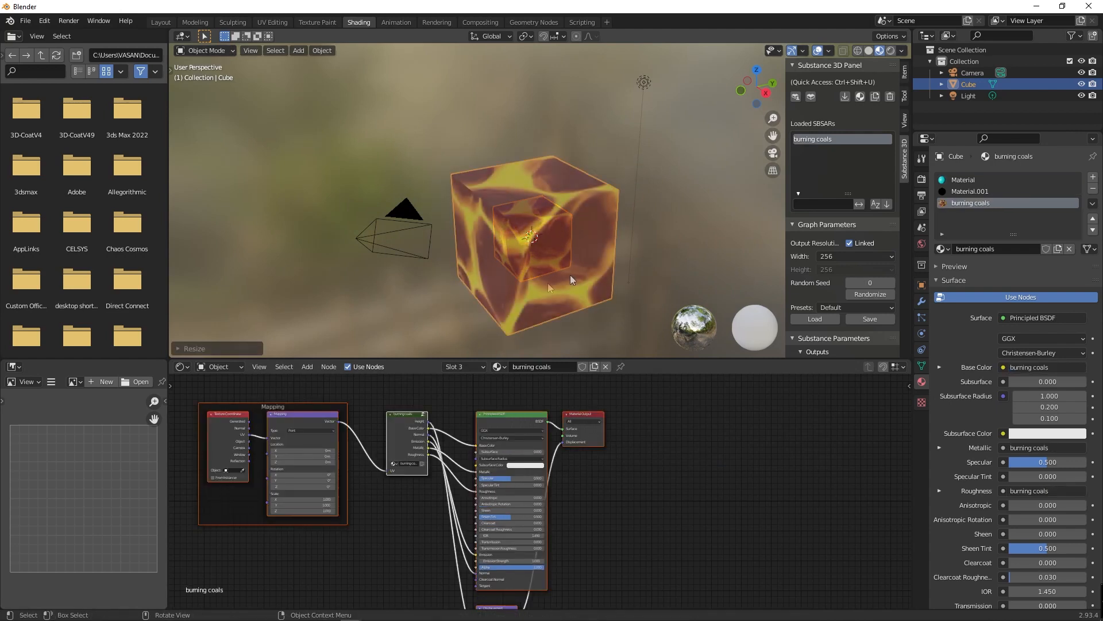
left_click(160, 22)
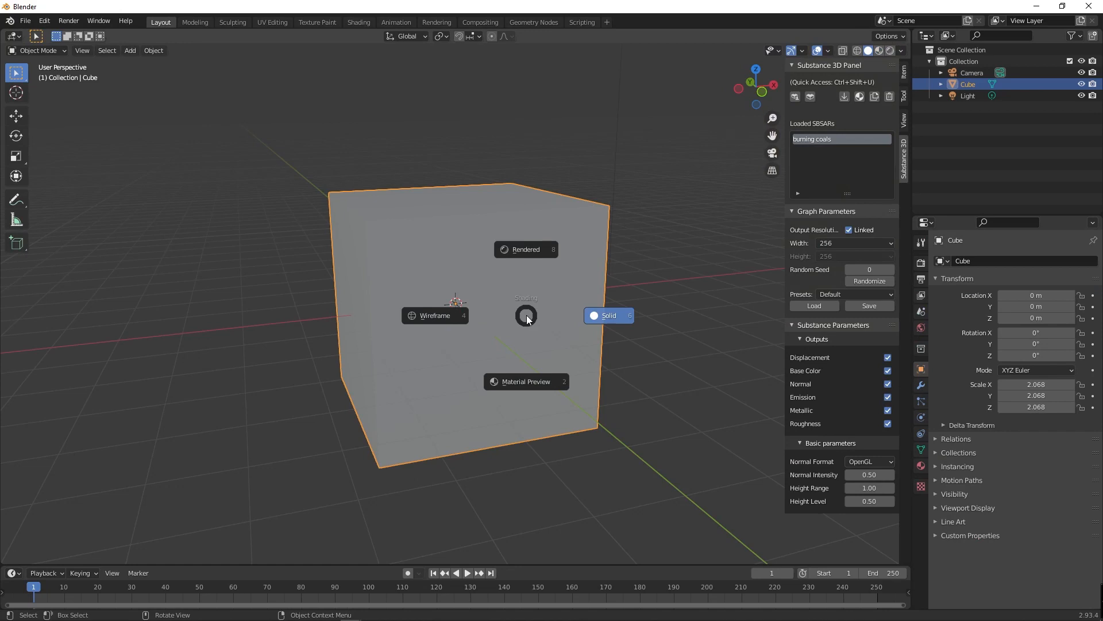
mouse_move(532, 373)
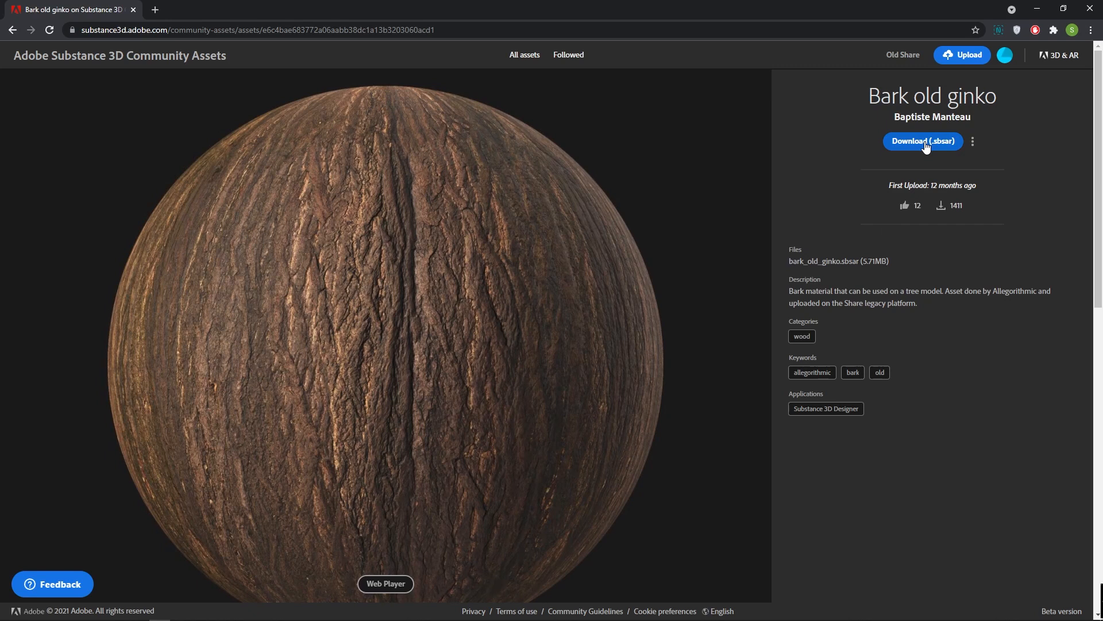
Download the Bark old ginko asset as a .sbsar file
left_click(923, 142)
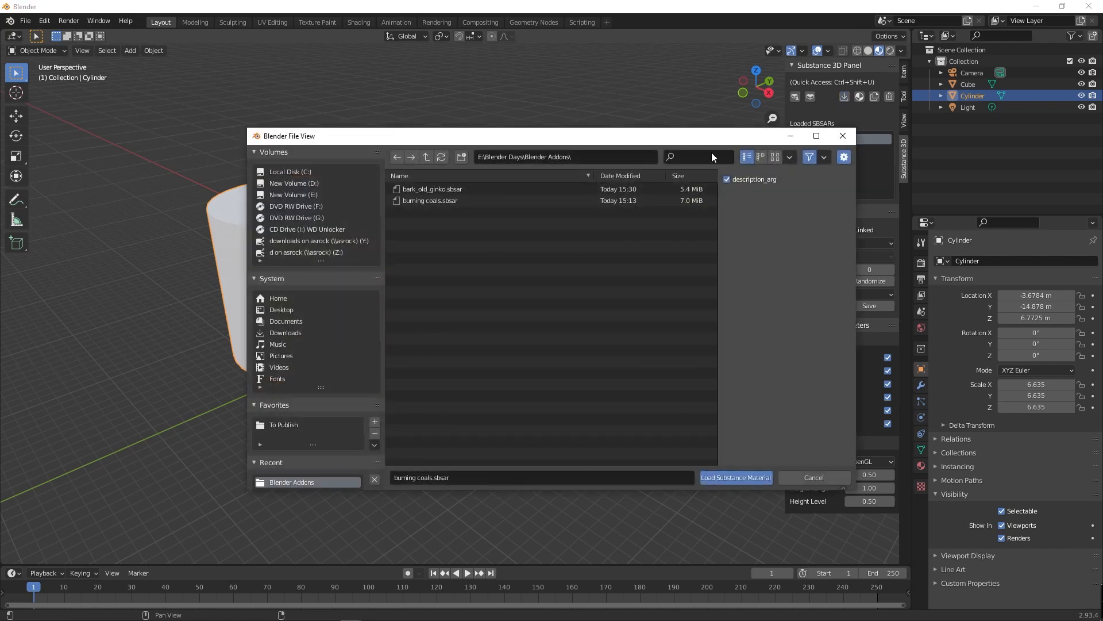
Select bark_old_ginko.sbsar and load it as a Substance material for the cylinder
left_click(431, 188)
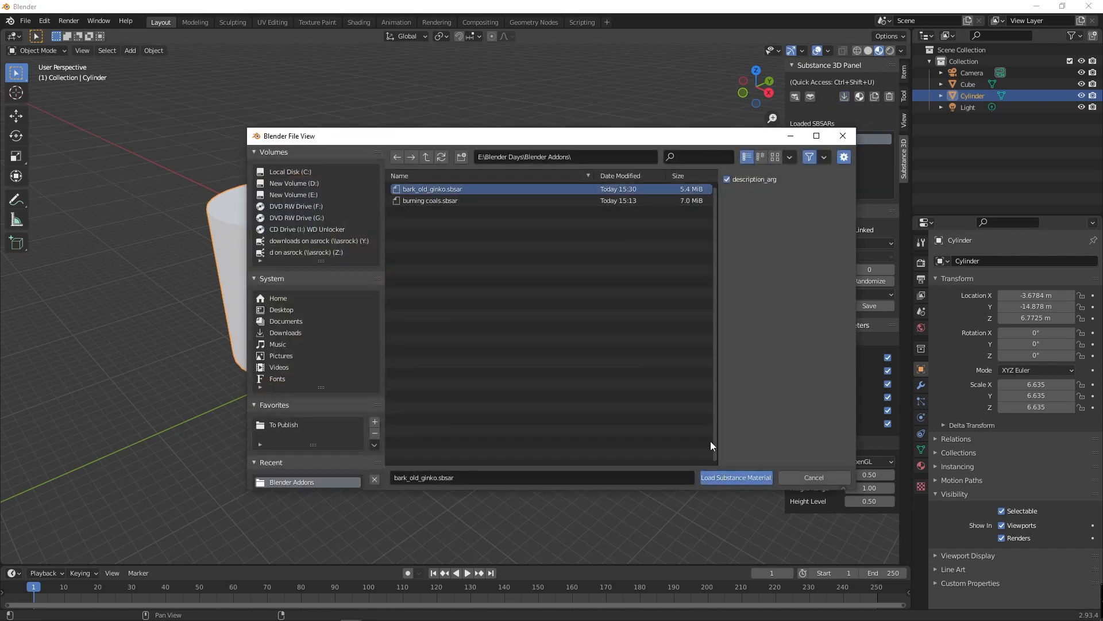
left_click(735, 477)
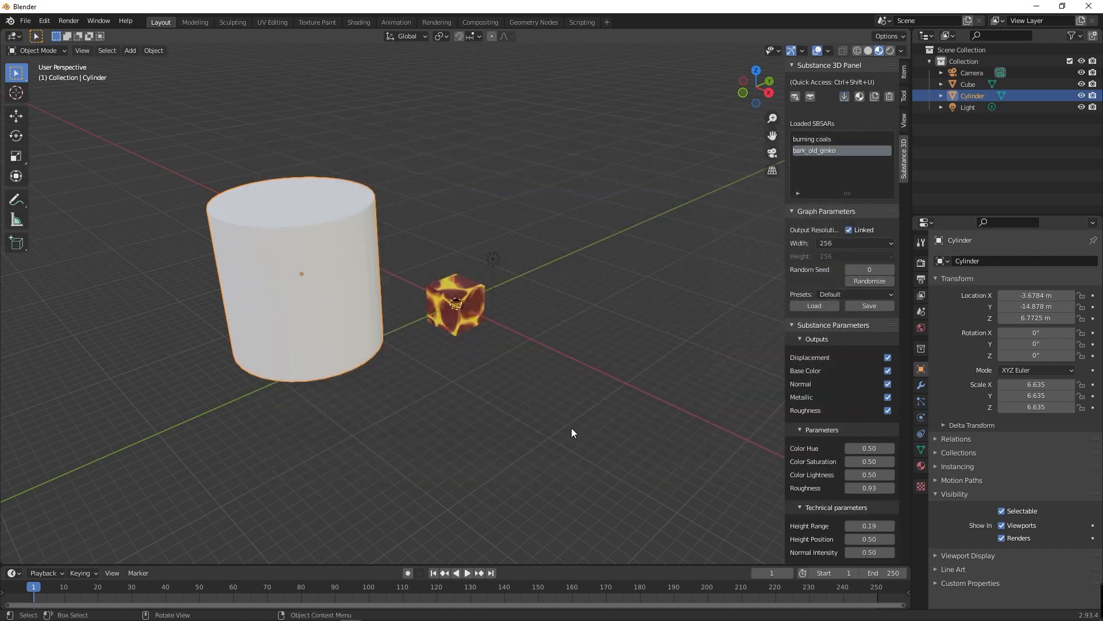